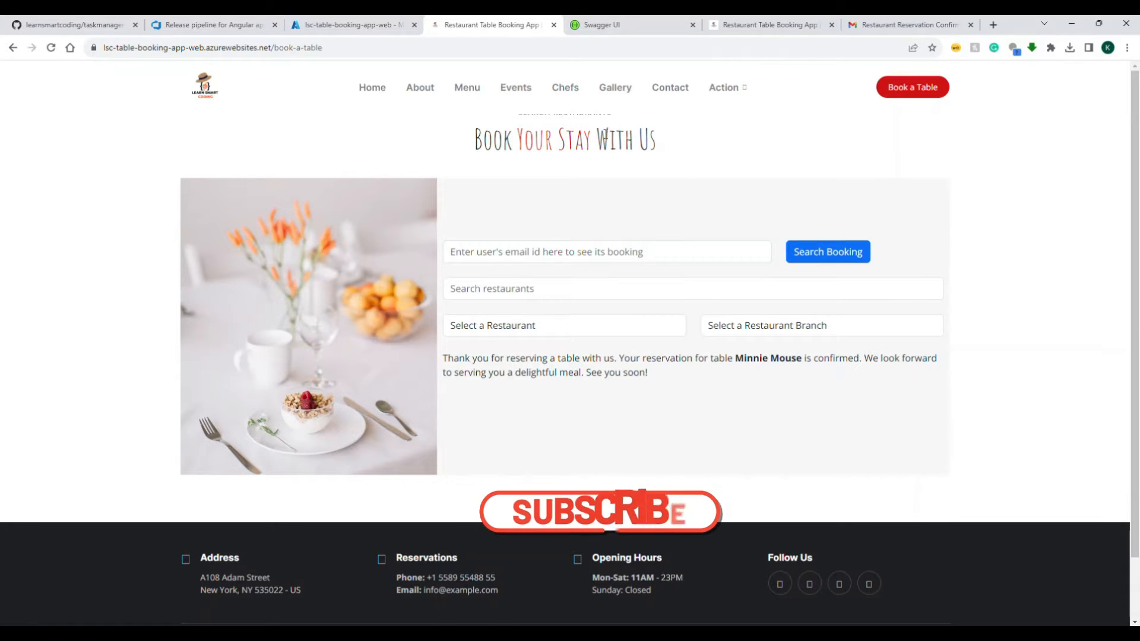
Leave the Minnie Mouse confirmation via the Action menu and show the Contact Us page with its map
left_click(598, 511)
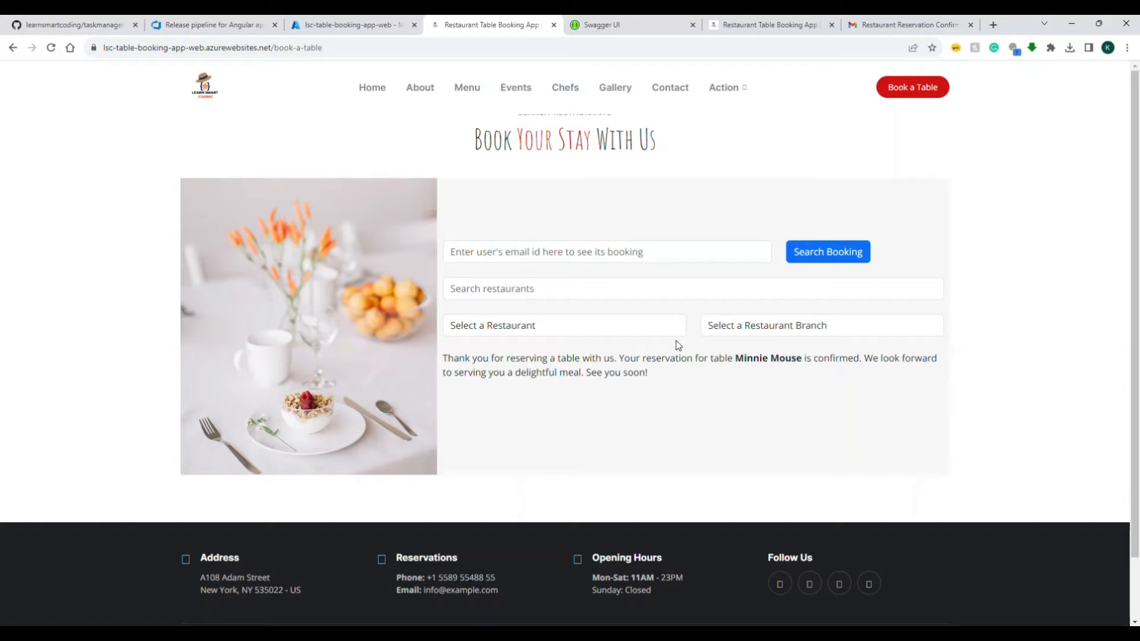
left_click(725, 87)
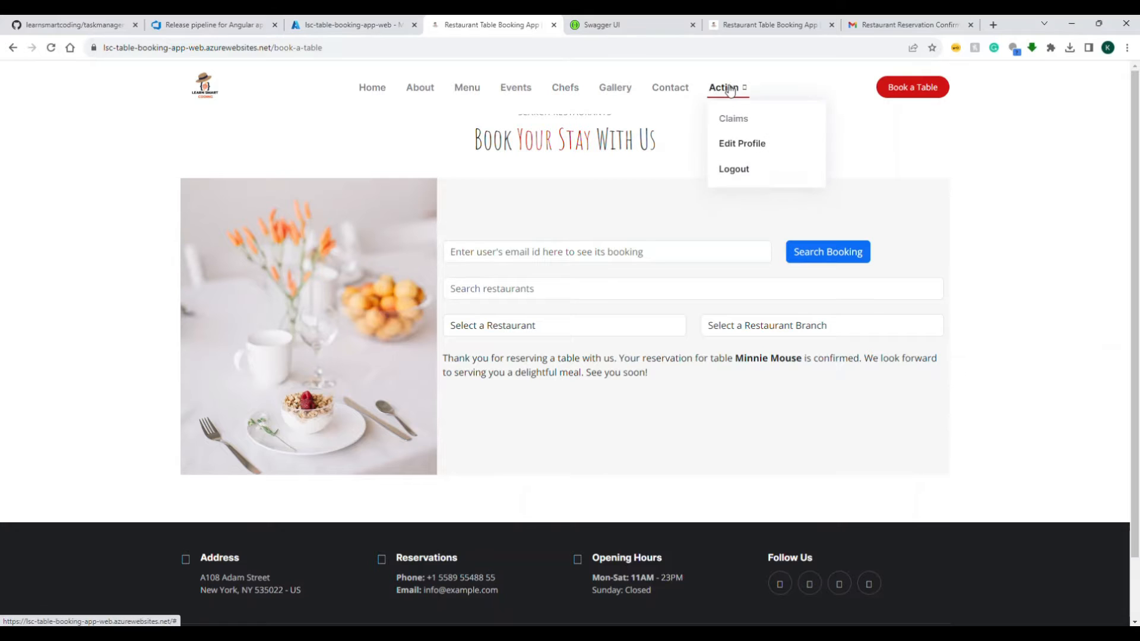
left_click(669, 87)
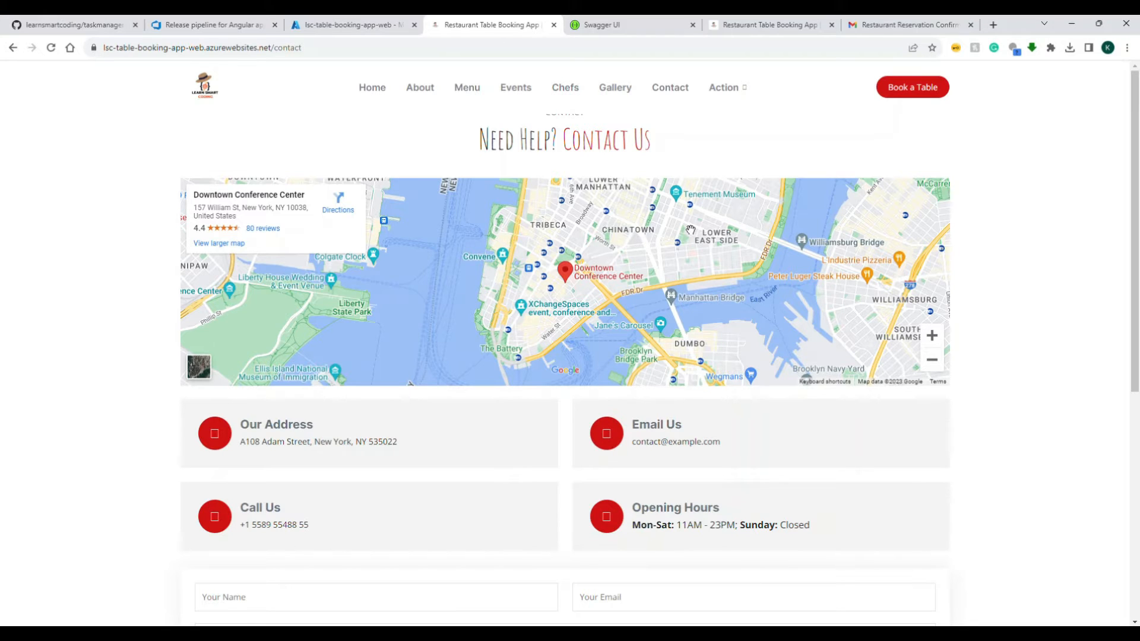
Return to Book a Table and choose Awesome Restaurant's Branch B to list its October 2023 dates
left_click(910, 87)
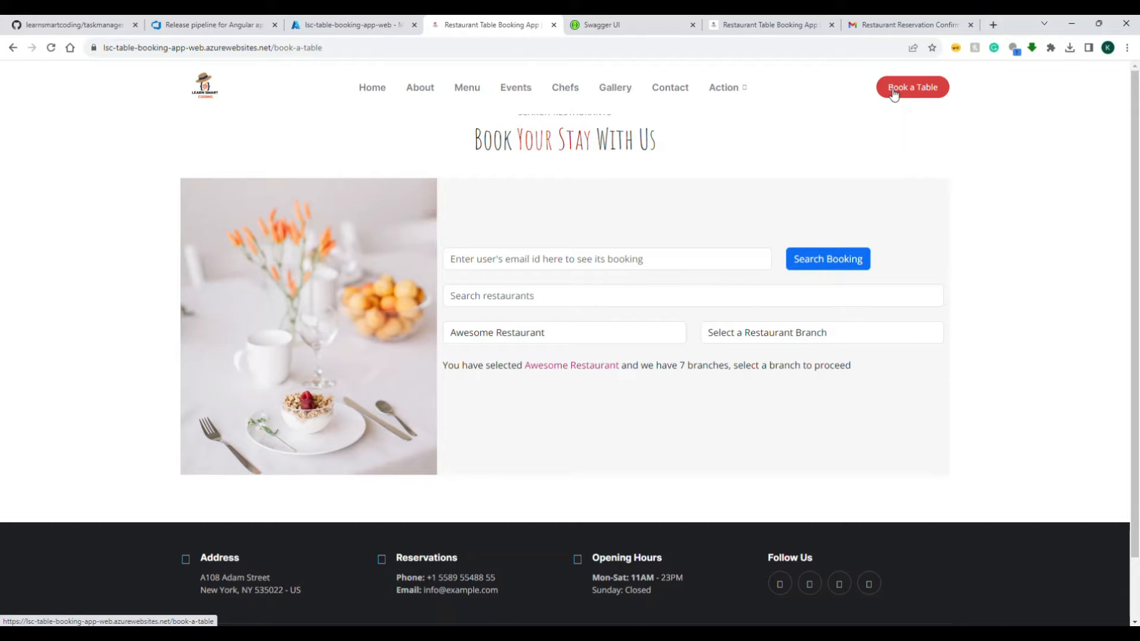
mouse_move(753, 203)
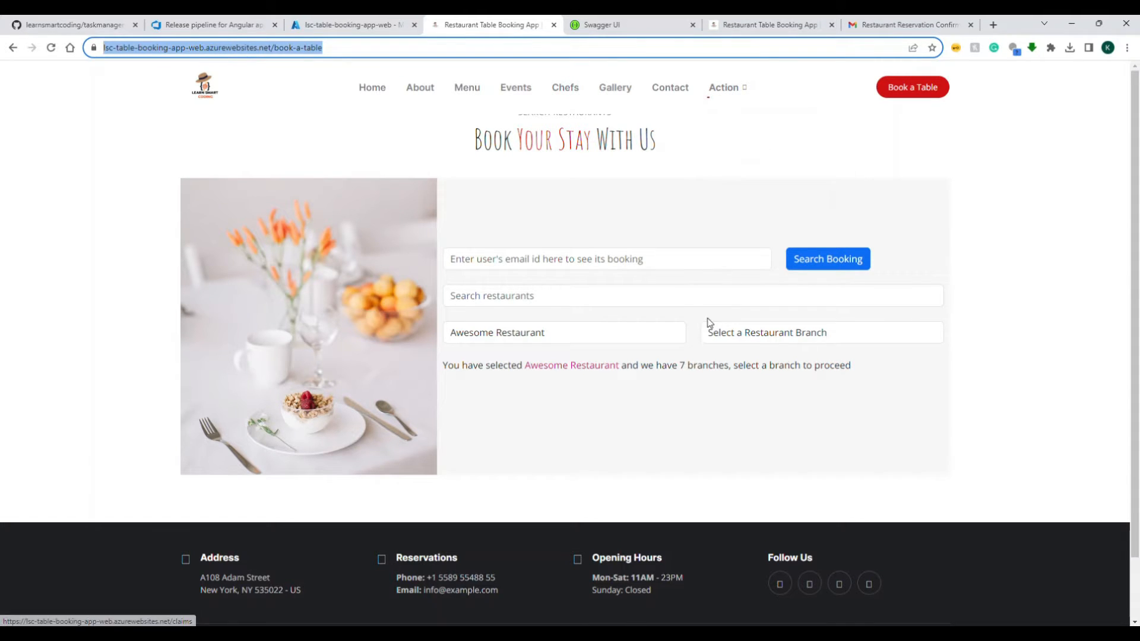
left_click(821, 332)
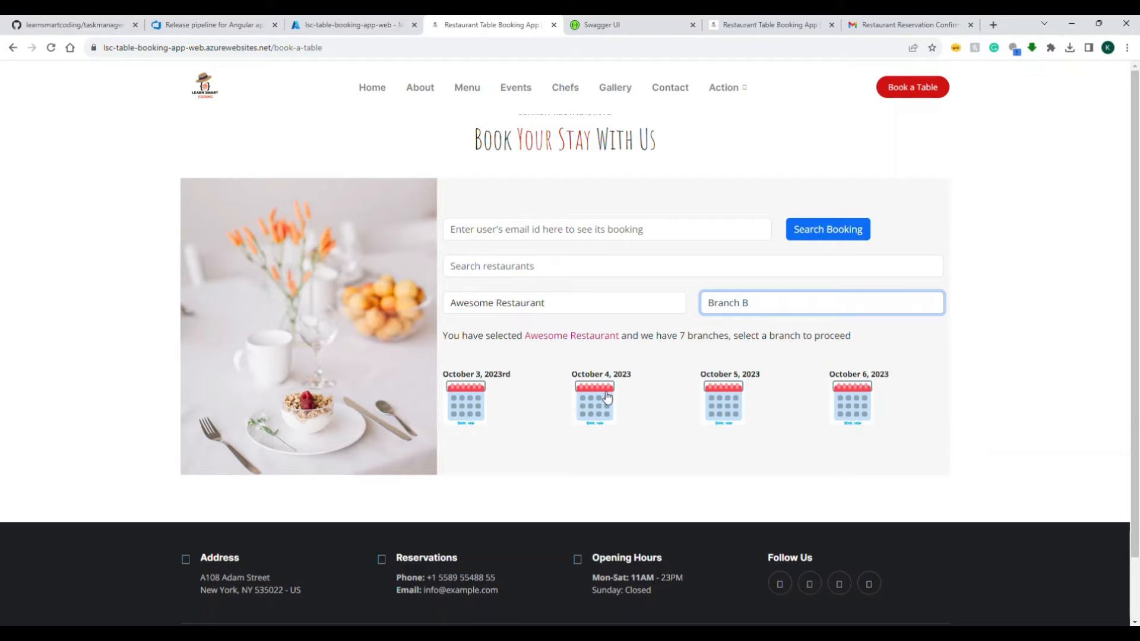
mouse_move(633, 396)
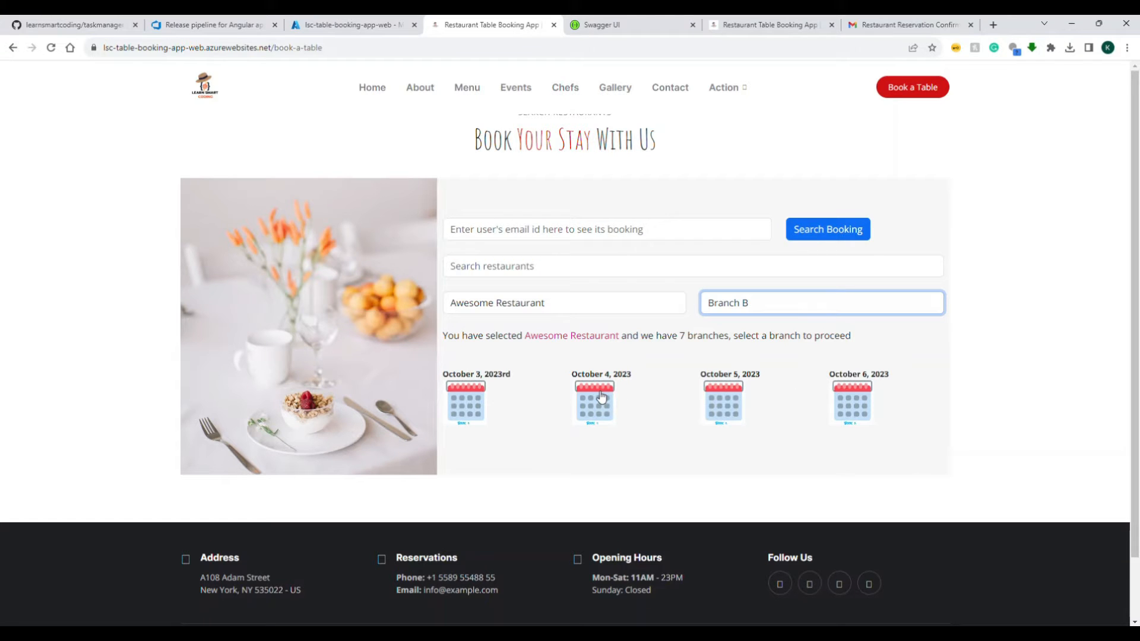
Reserve the Jerry Mouse table for October 4, 2023 and confirm the reservation
scroll("down", 3)
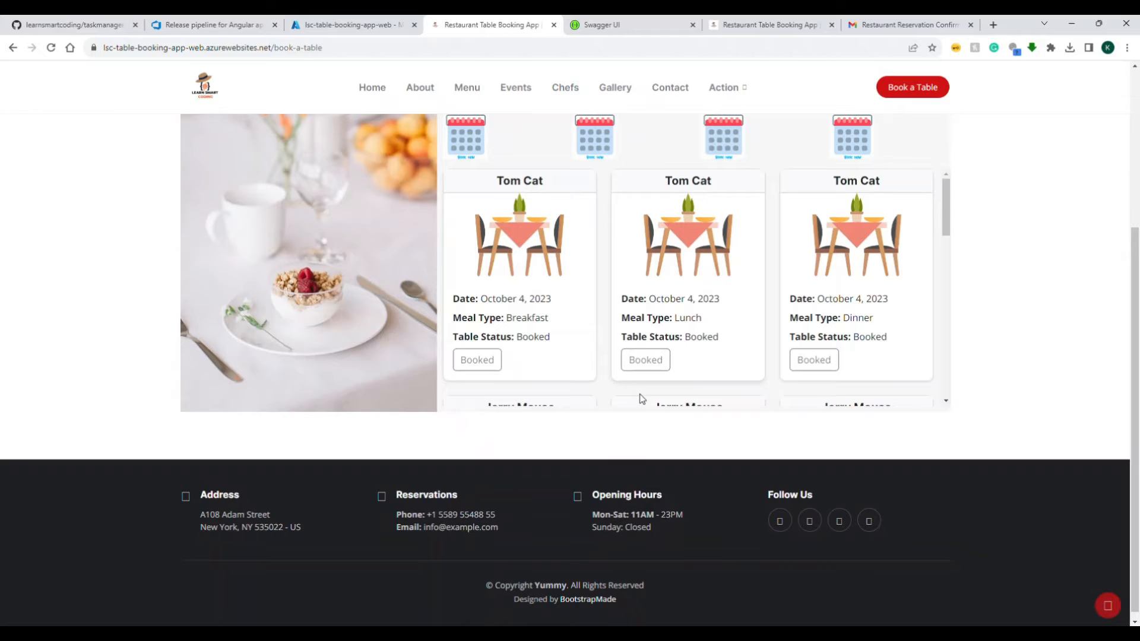
scroll("down", 3)
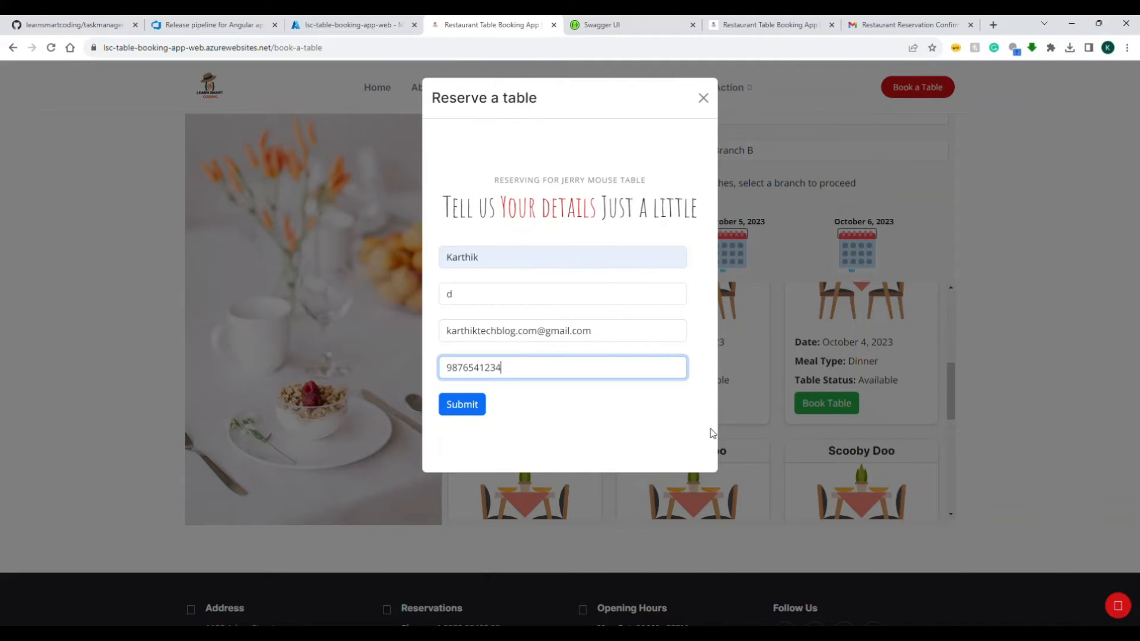
left_click(462, 404)
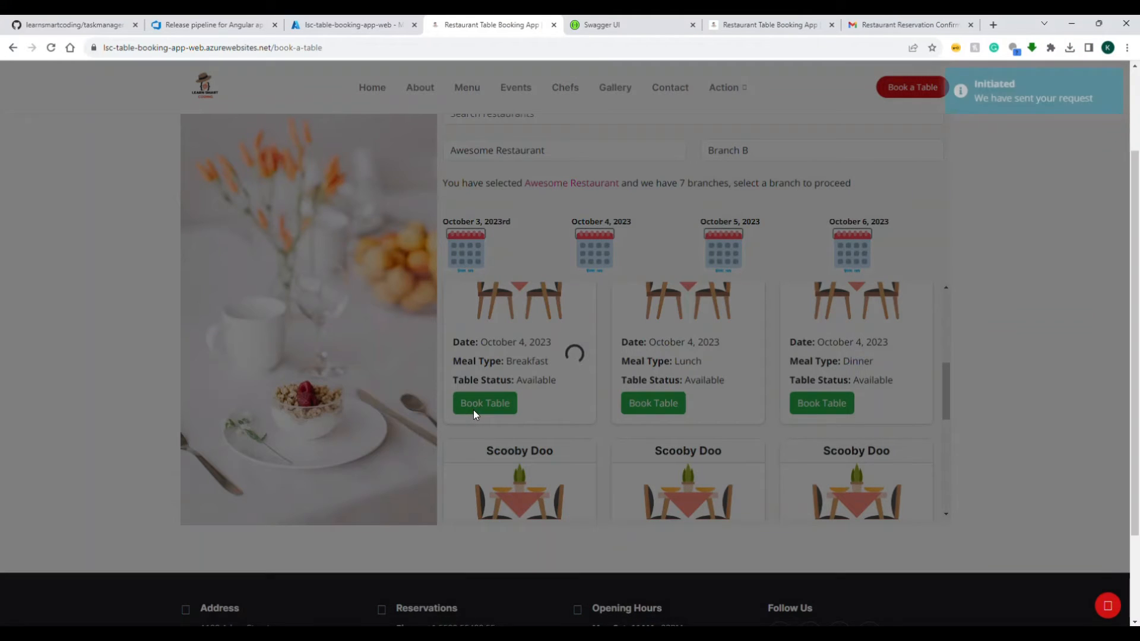
left_click(484, 402)
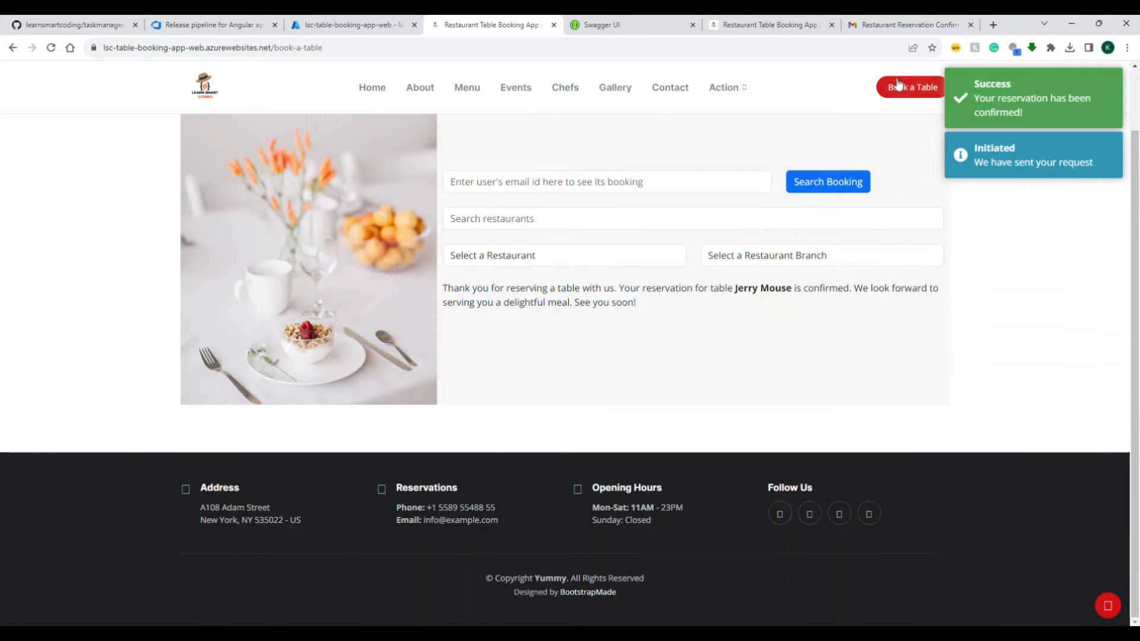
View the Reservation Confirmation and Reminder emails in the Gmail Primary inbox
left_click(906, 23)
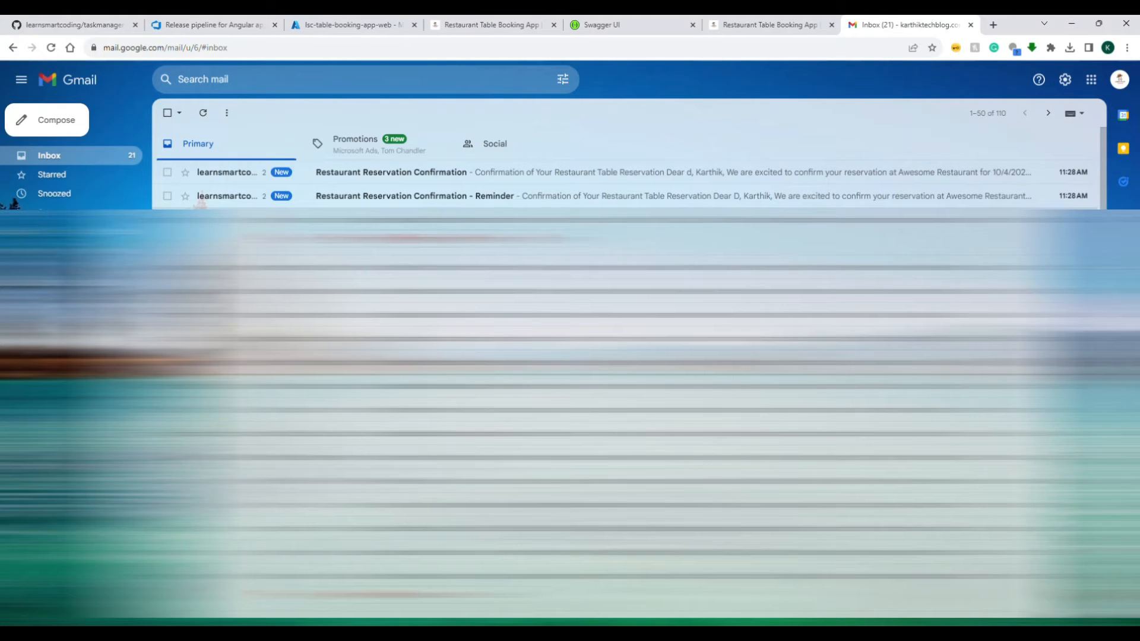
mouse_move(555, 196)
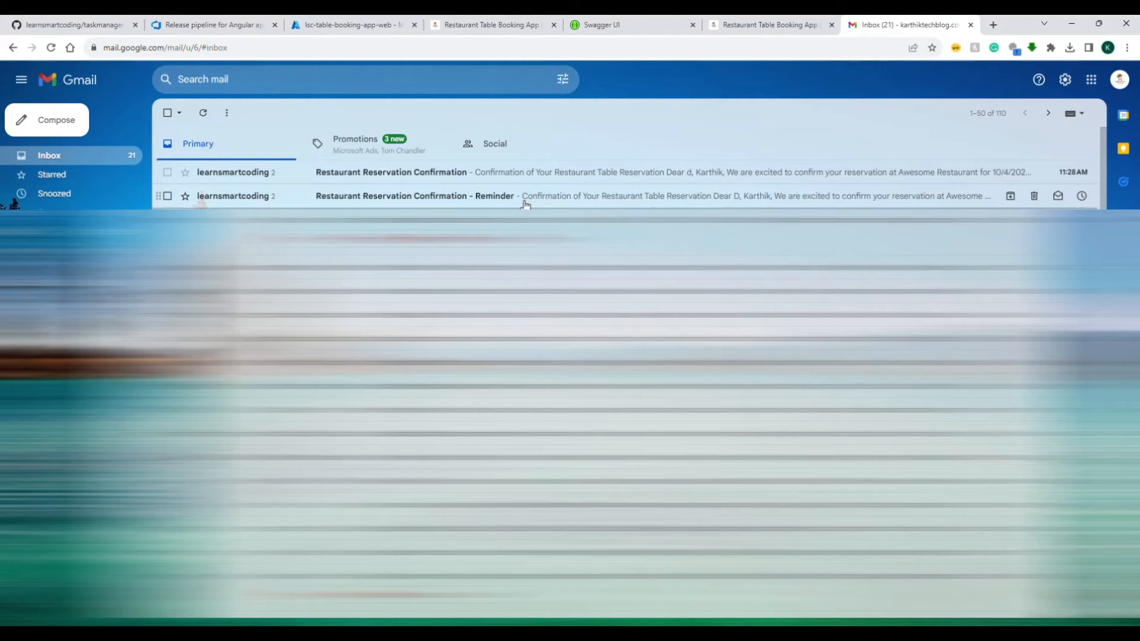
mouse_move(772, 23)
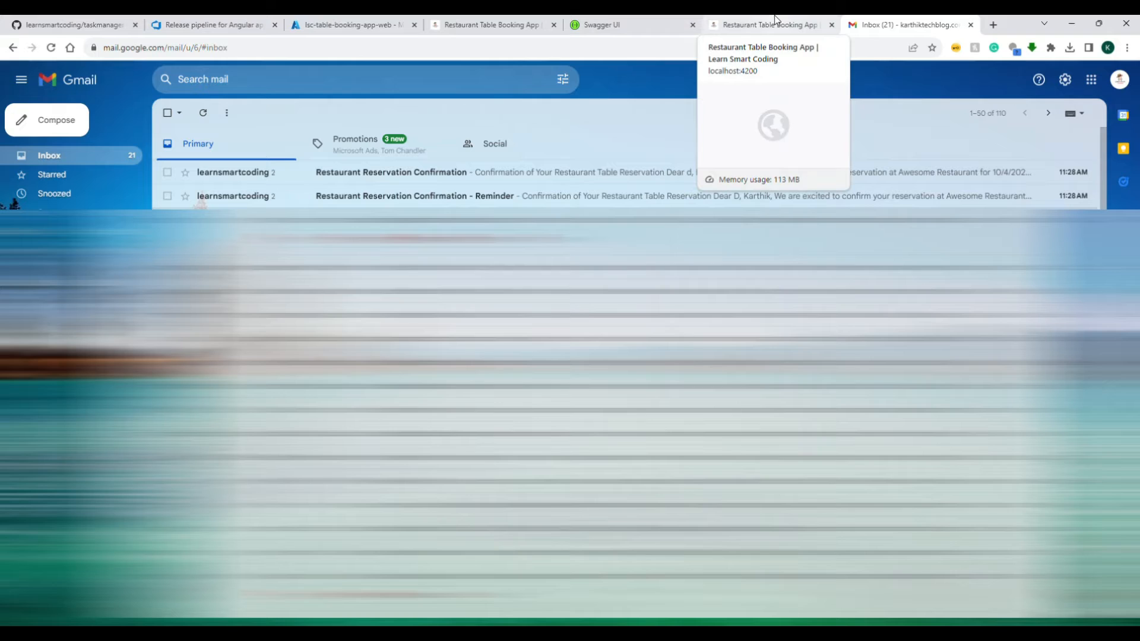
left_click(767, 24)
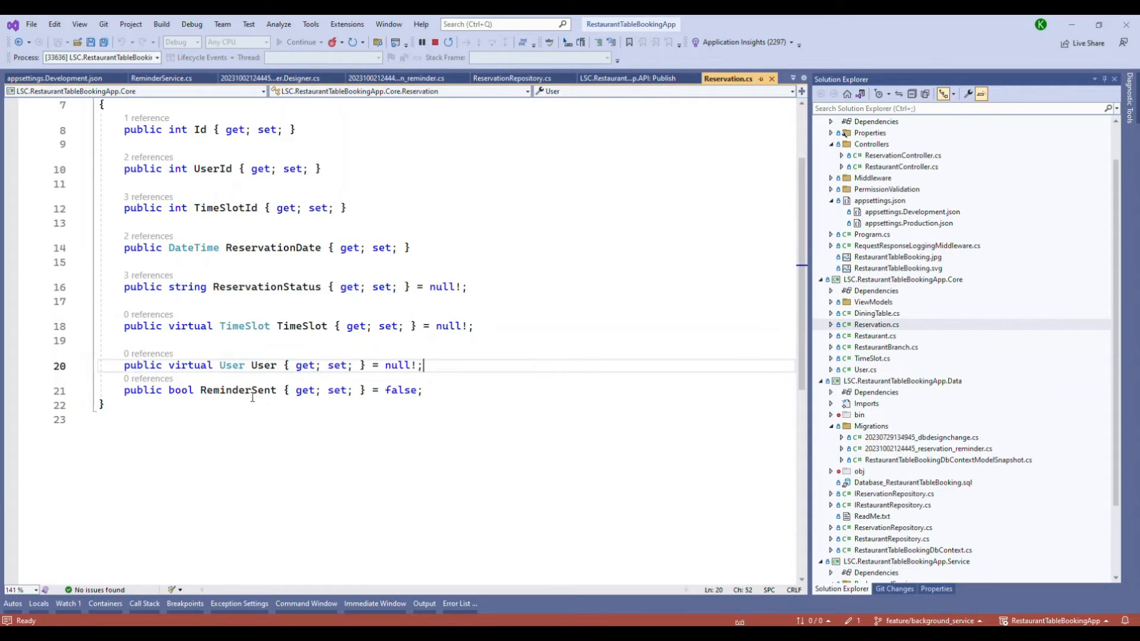
double_click(238, 391)
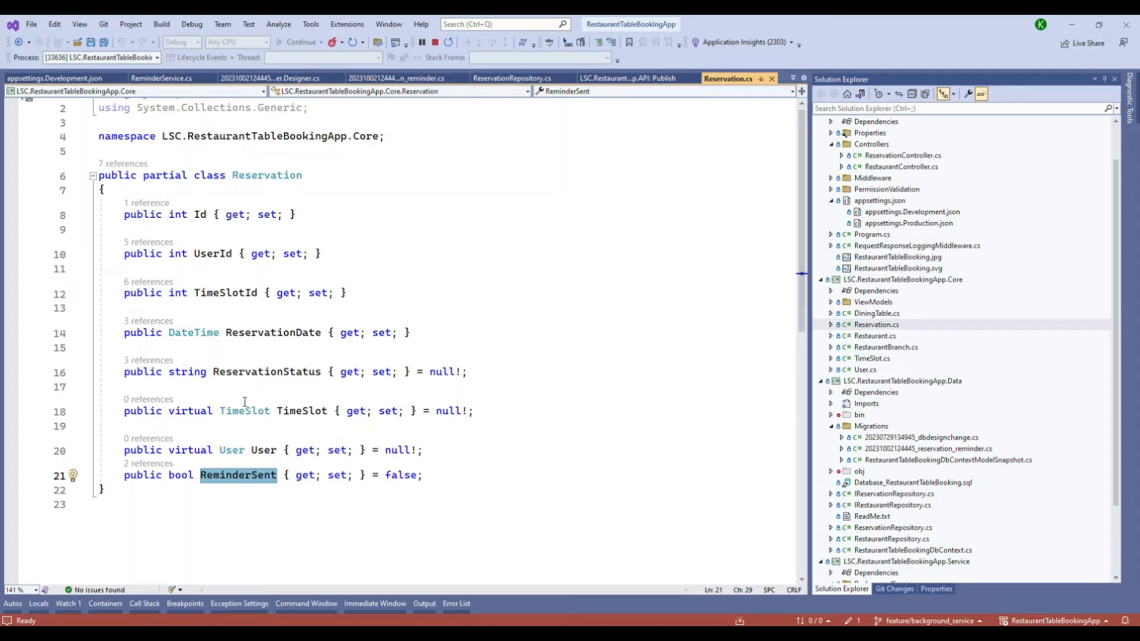
mouse_move(260, 493)
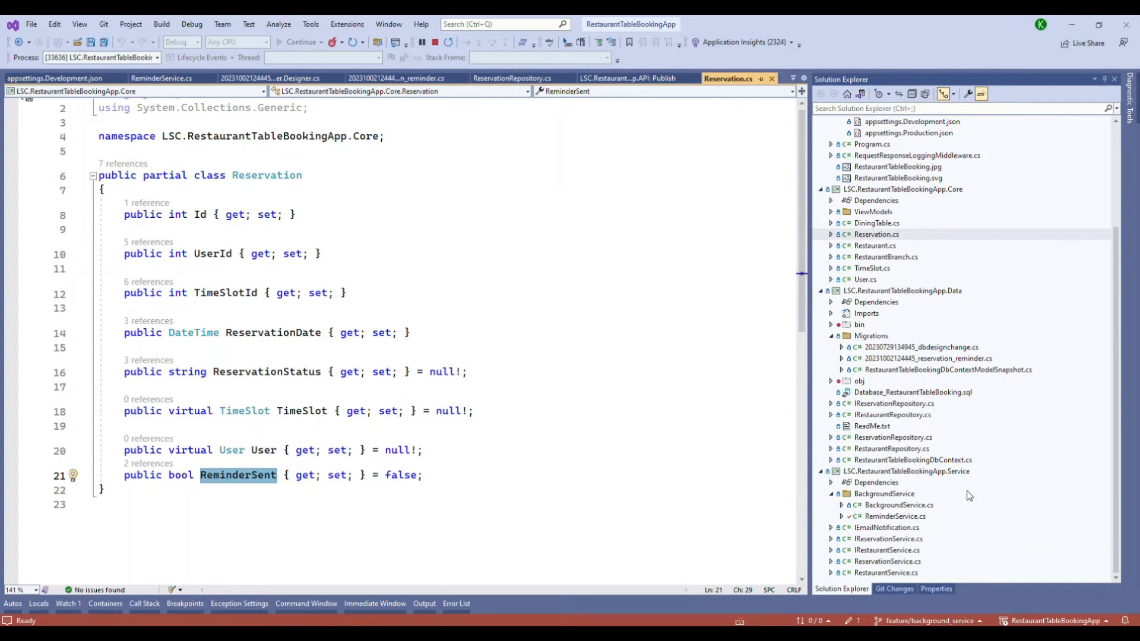
Review the BackgroundService base class, then bring up the derived ReminderService with its ExecuteAsync override
double_click(900, 506)
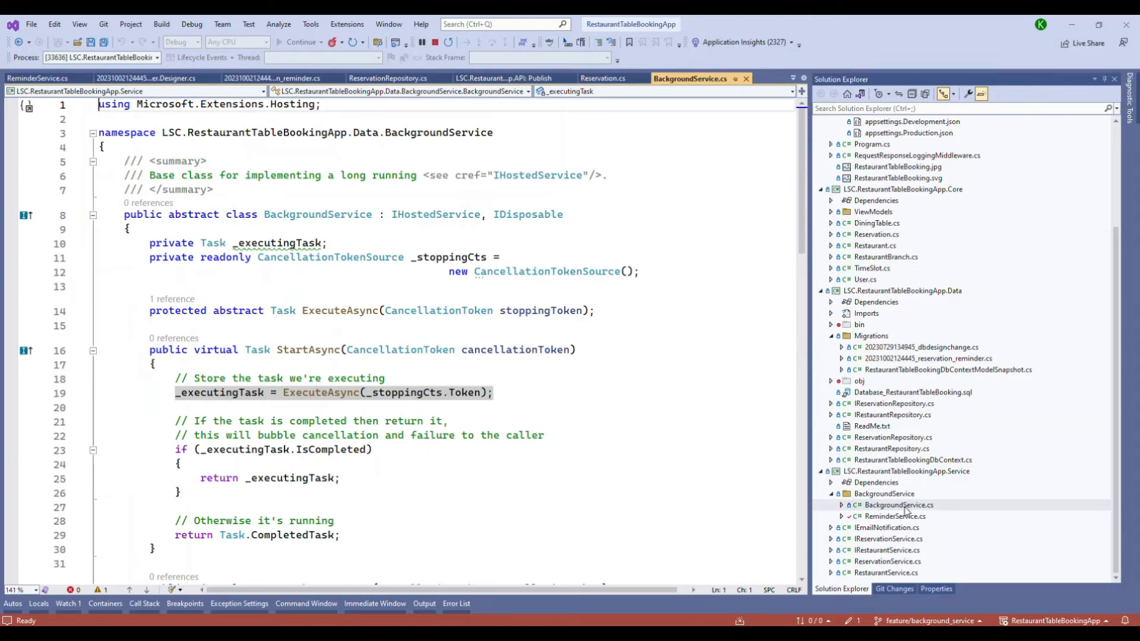
left_click(898, 505)
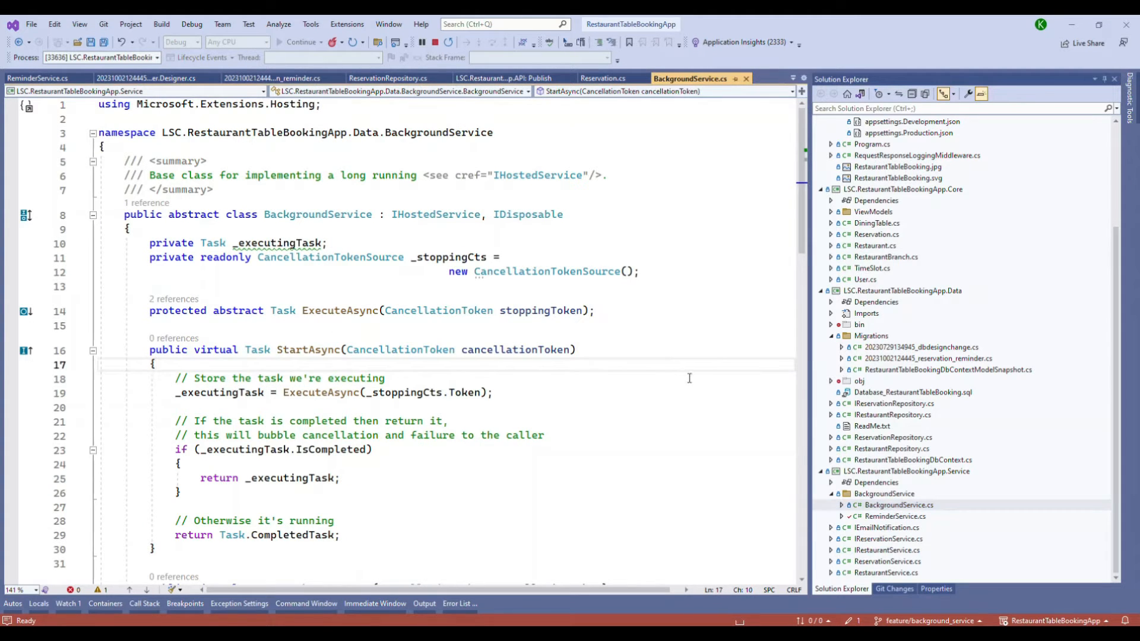
double_click(317, 214)
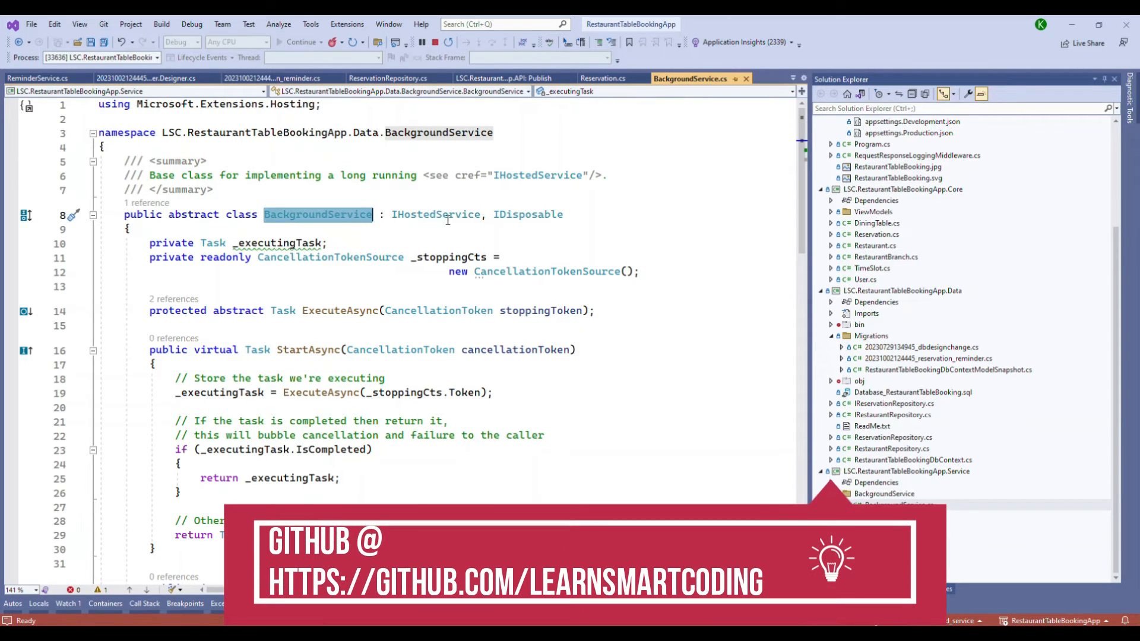
mouse_move(527, 214)
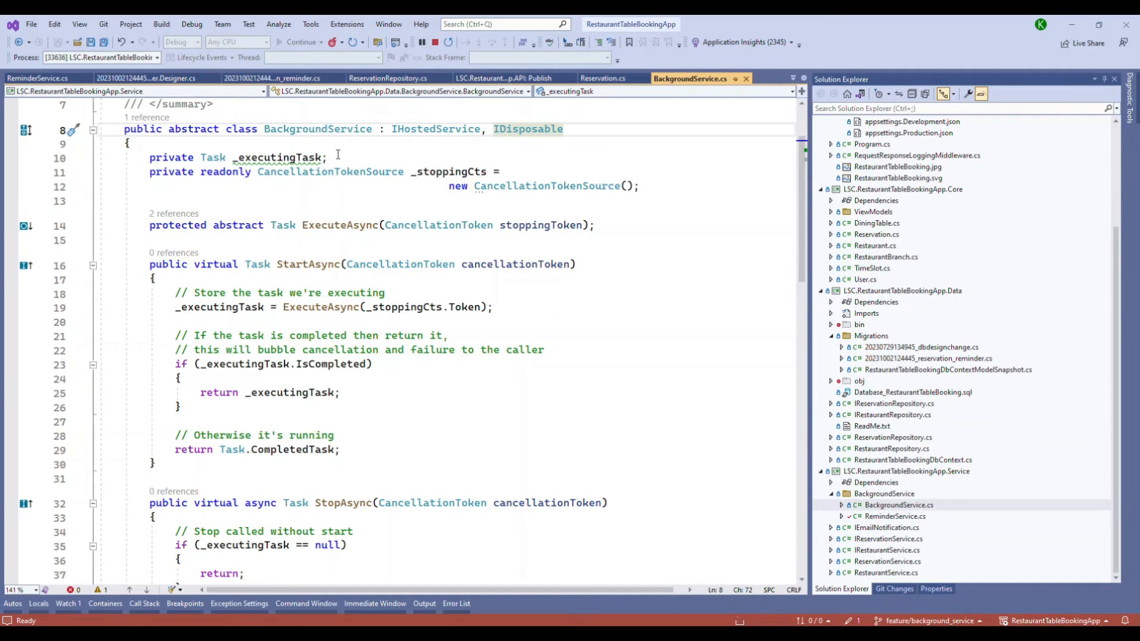
scroll("down", 3)
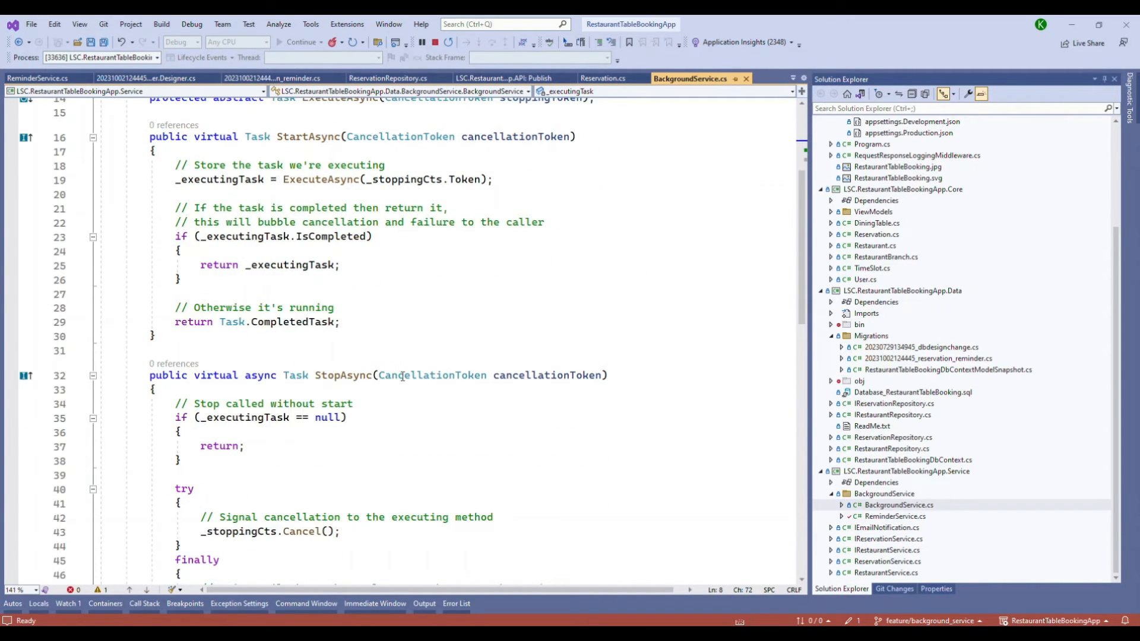
scroll("down", 3)
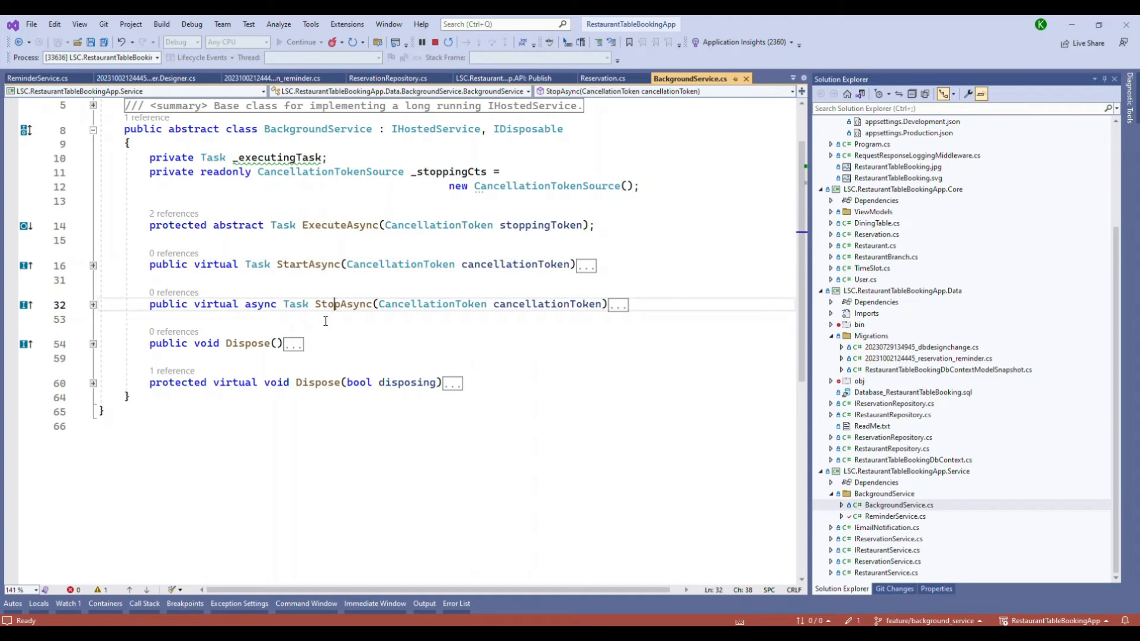
double_click(342, 304)
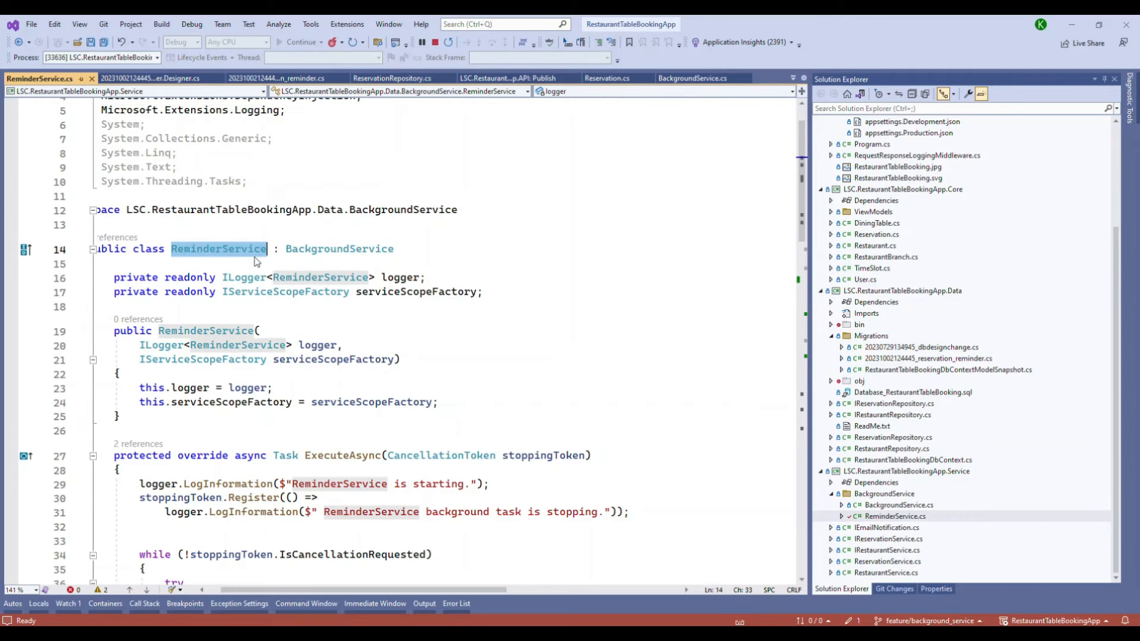
Walk through the ReminderService loop's try block, exception logging and the 2000 ms Task.Delay
left_click(319, 249)
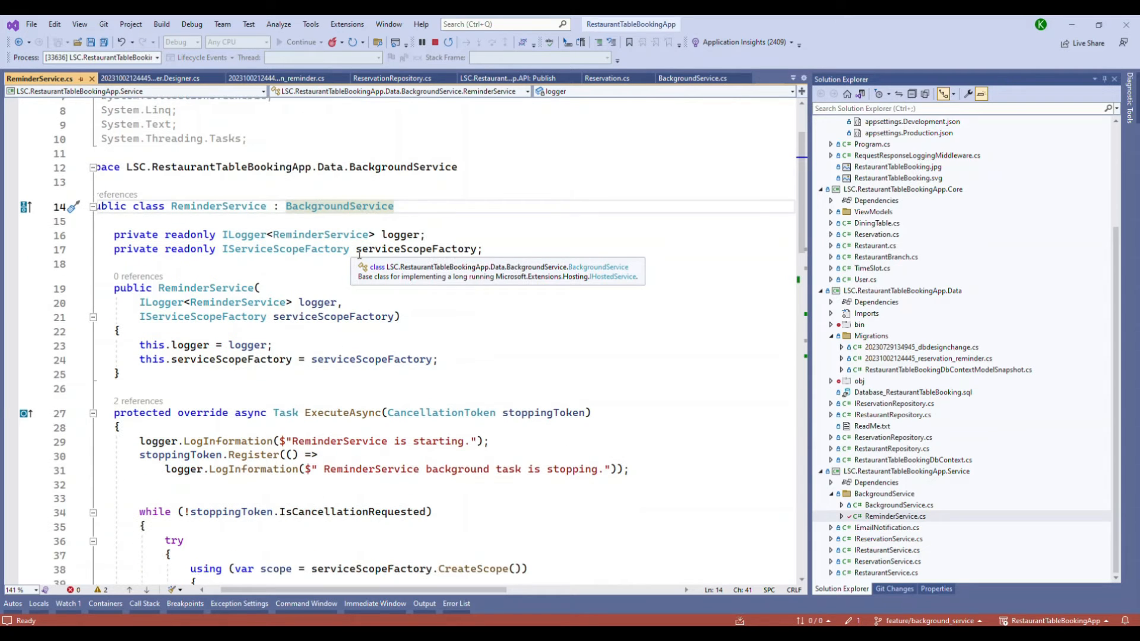
mouse_move(337, 215)
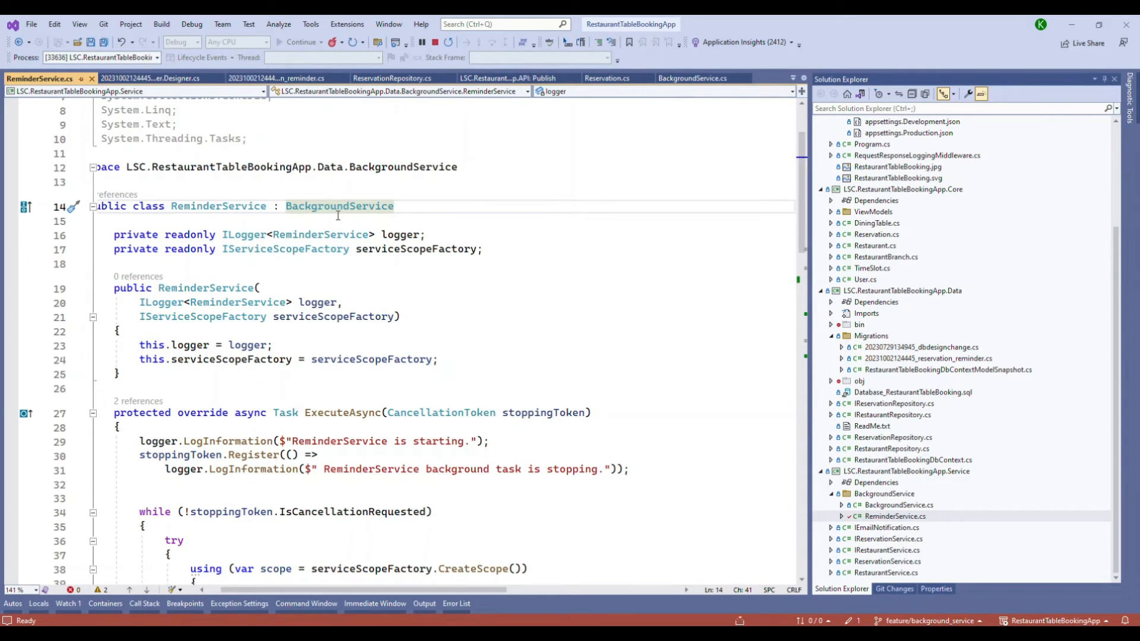
scroll("down", 3)
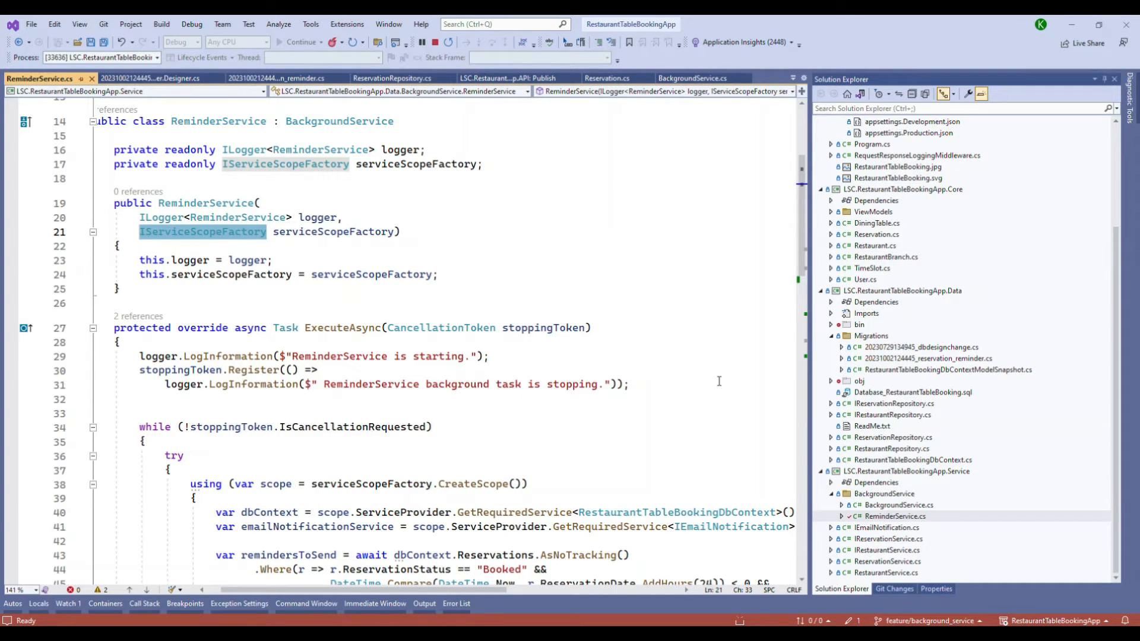
scroll("down", 3)
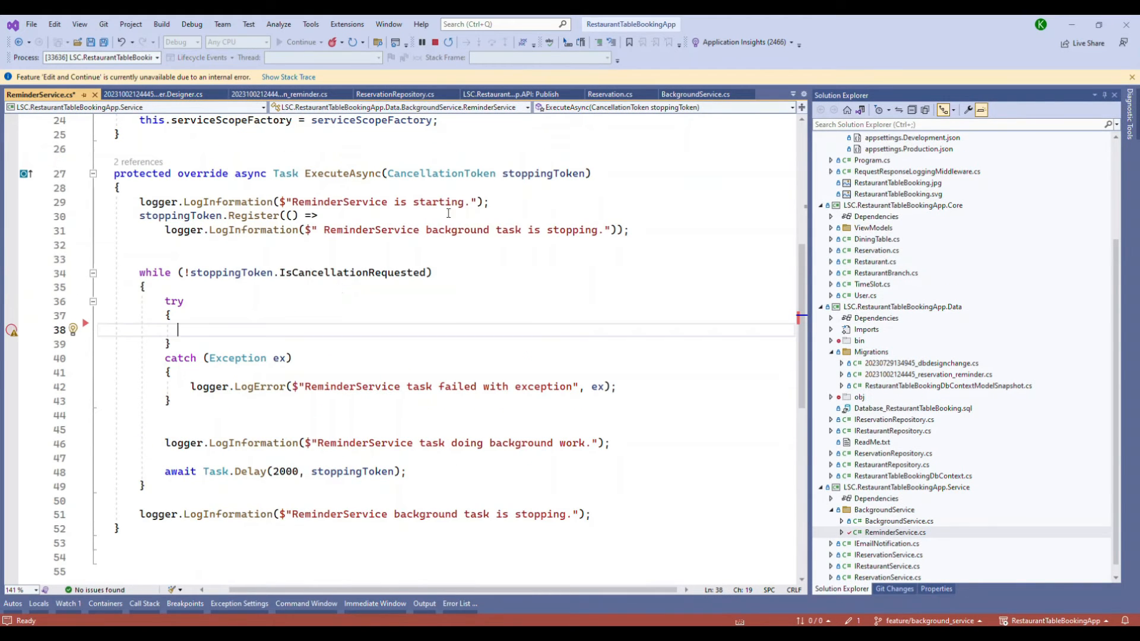
mouse_move(342, 173)
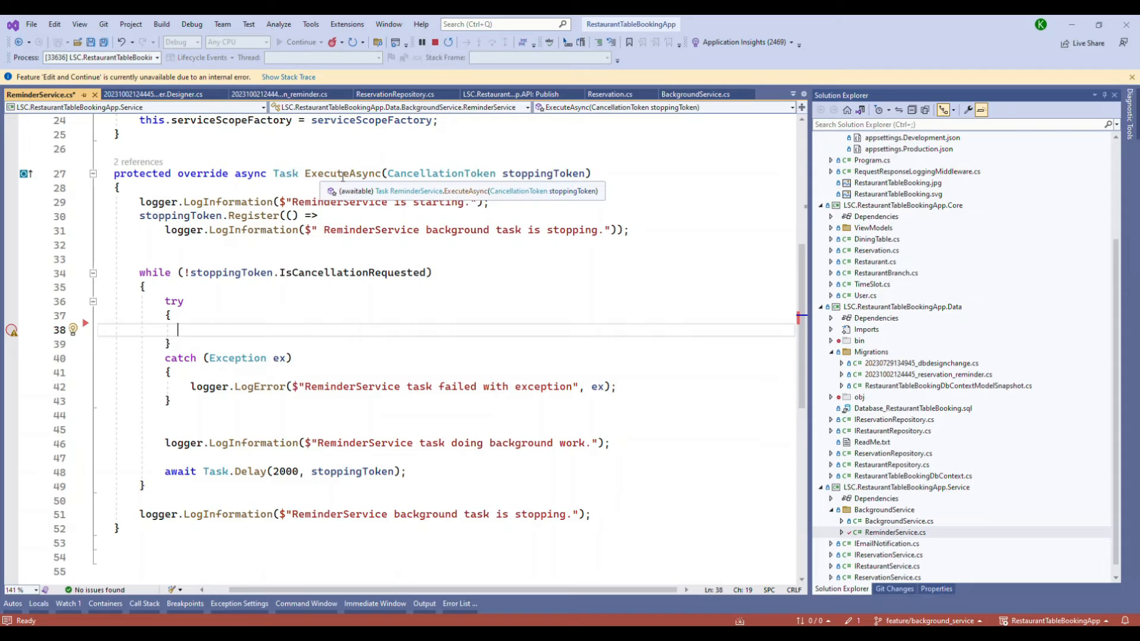
mouse_move(240, 272)
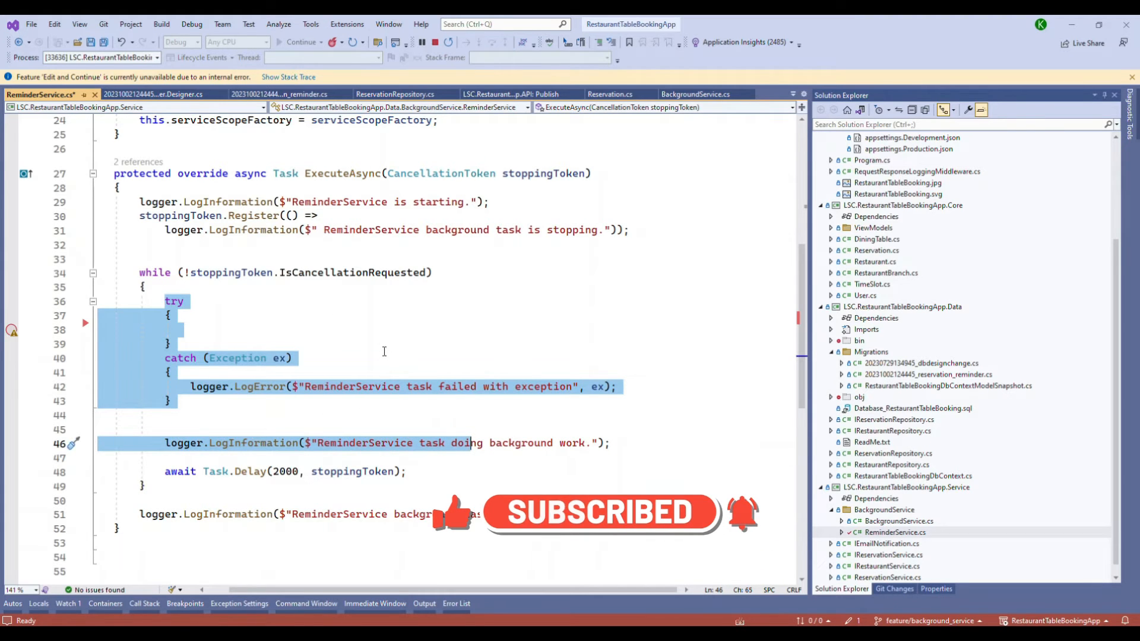
left_click(171, 371)
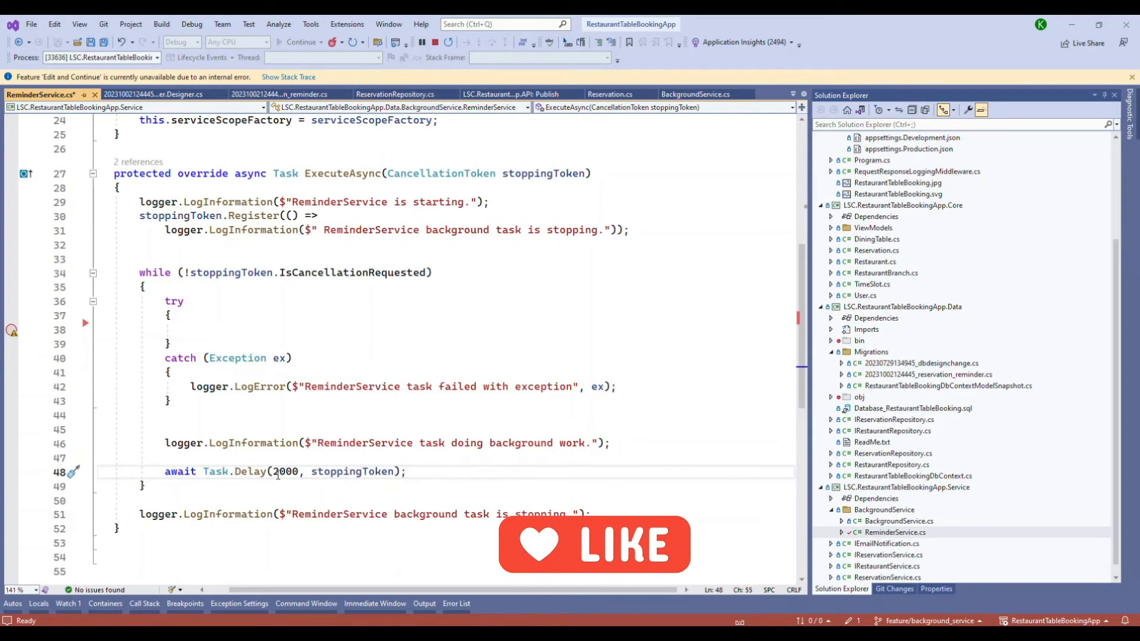
double_click(285, 471)
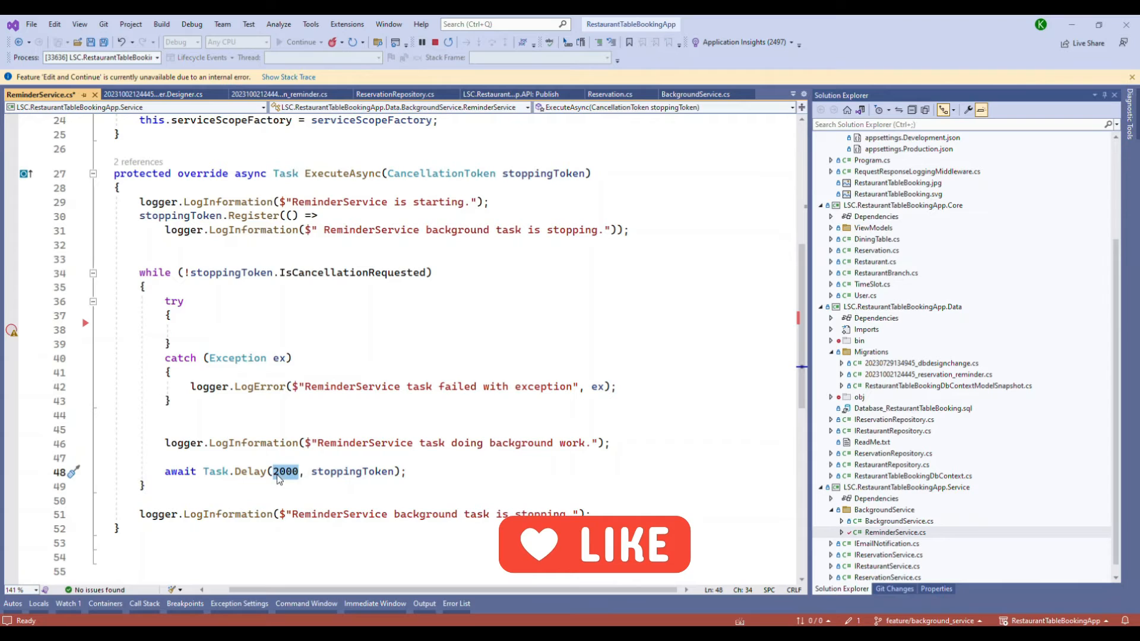
mouse_move(259, 386)
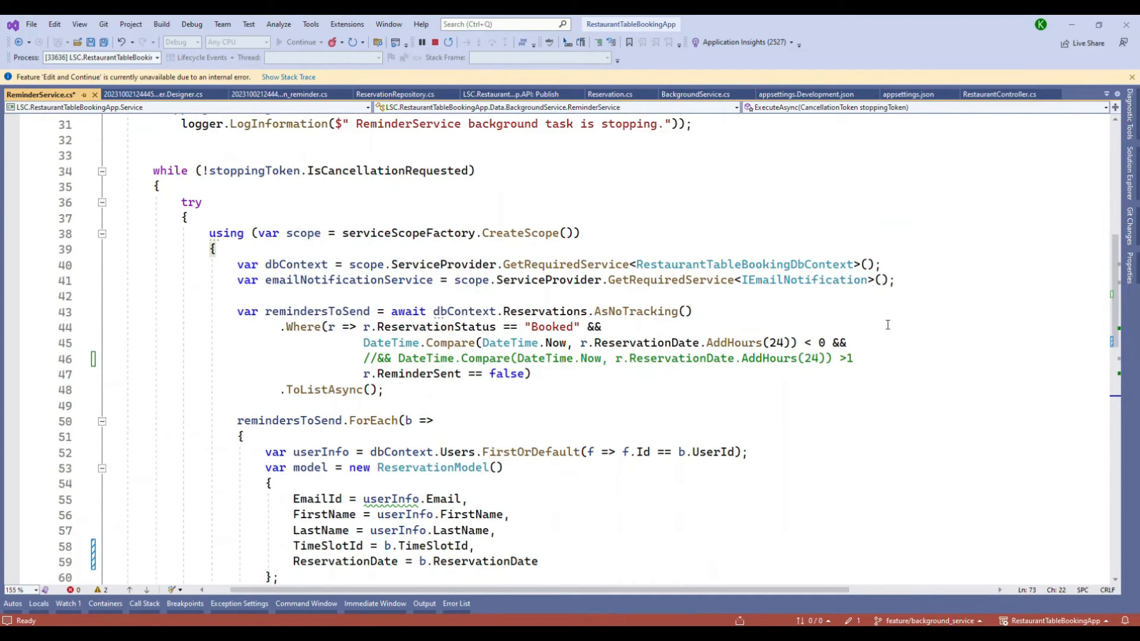
scroll("down", 3)
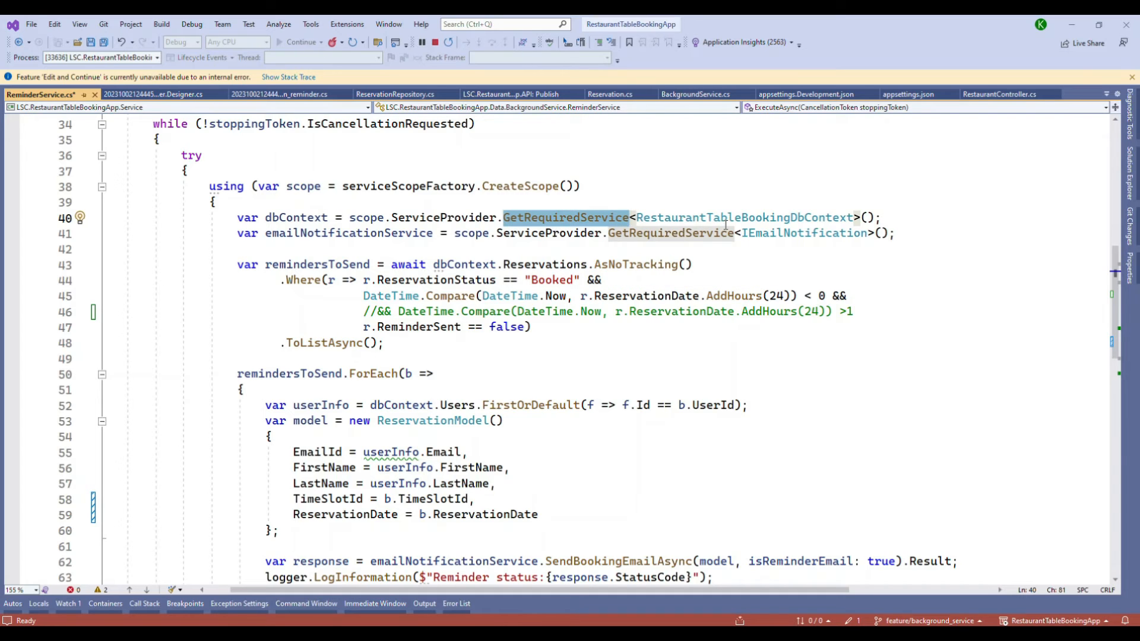
double_click(743, 217)
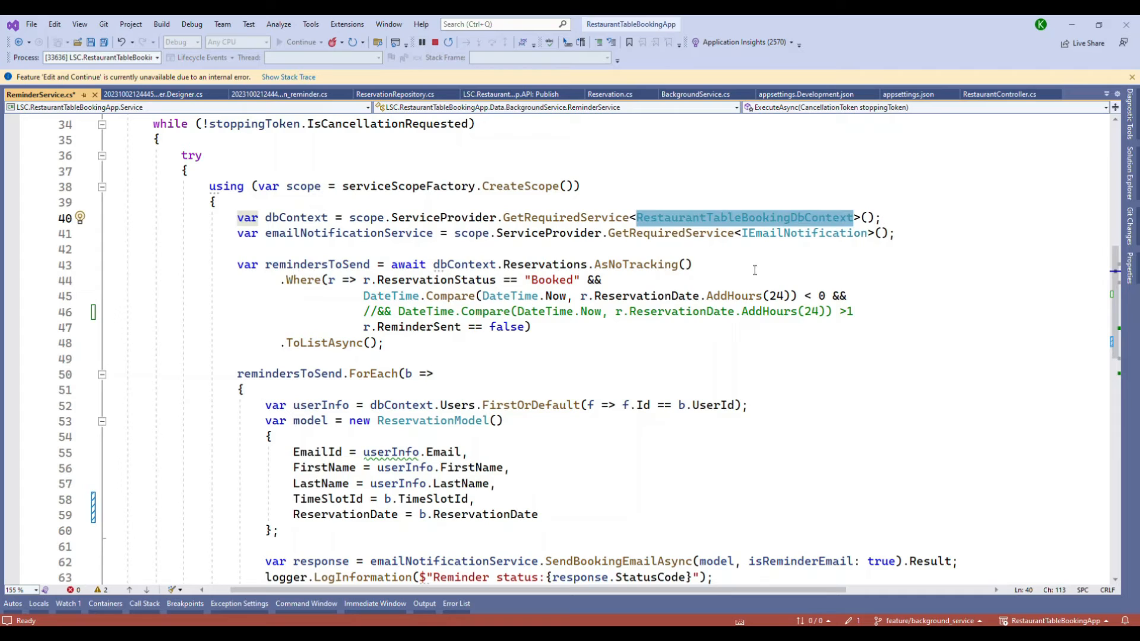
left_click(805, 233)
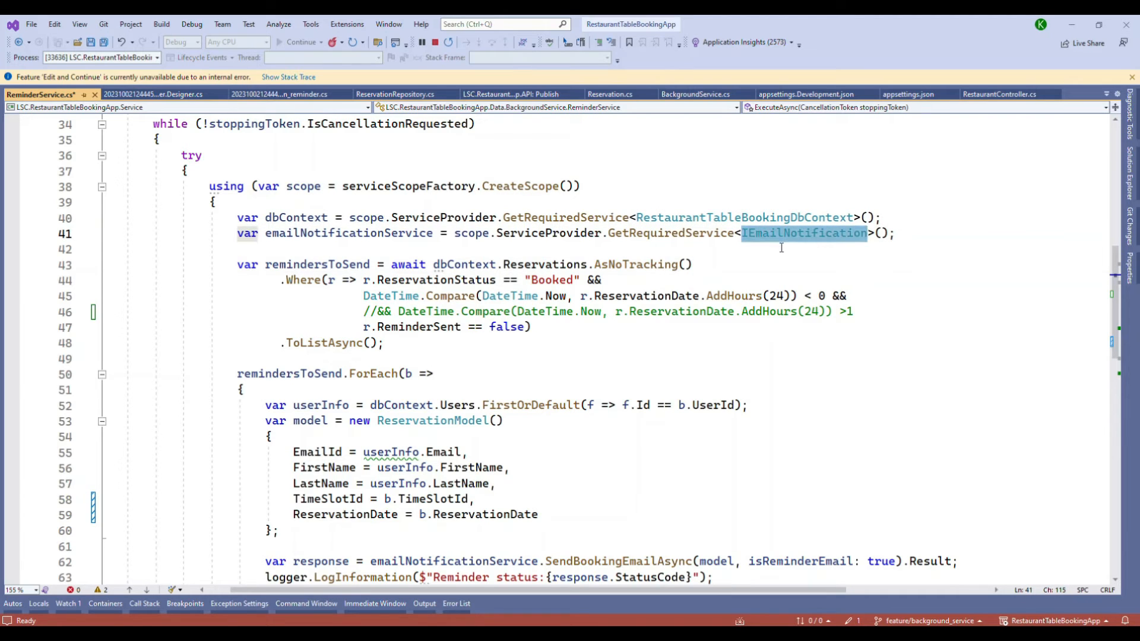
mouse_move(804, 233)
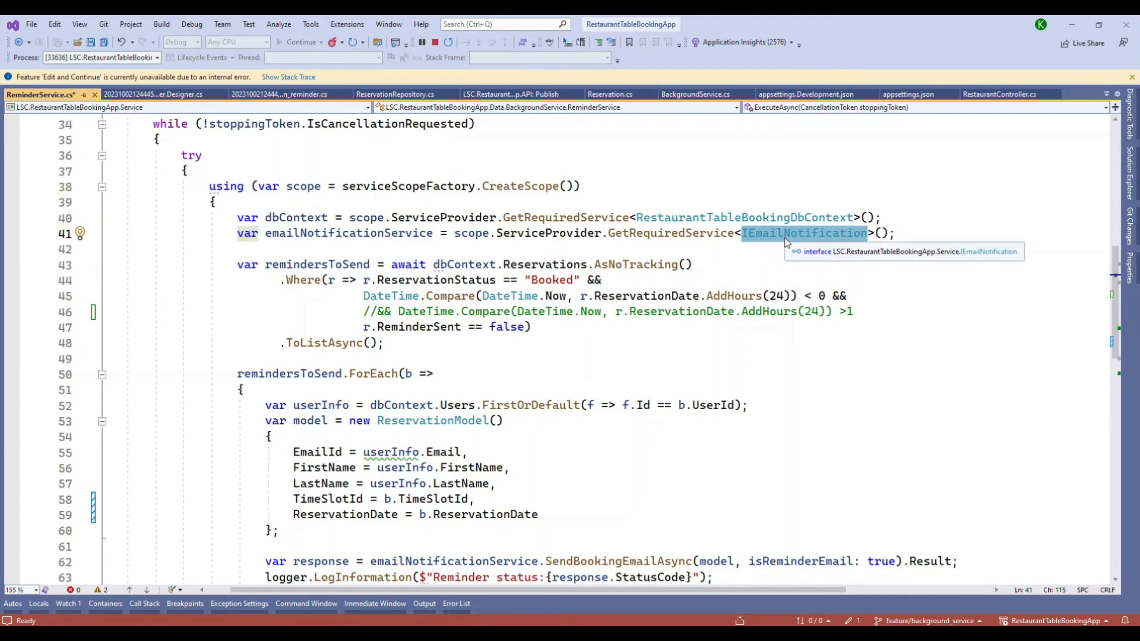
mouse_move(784, 254)
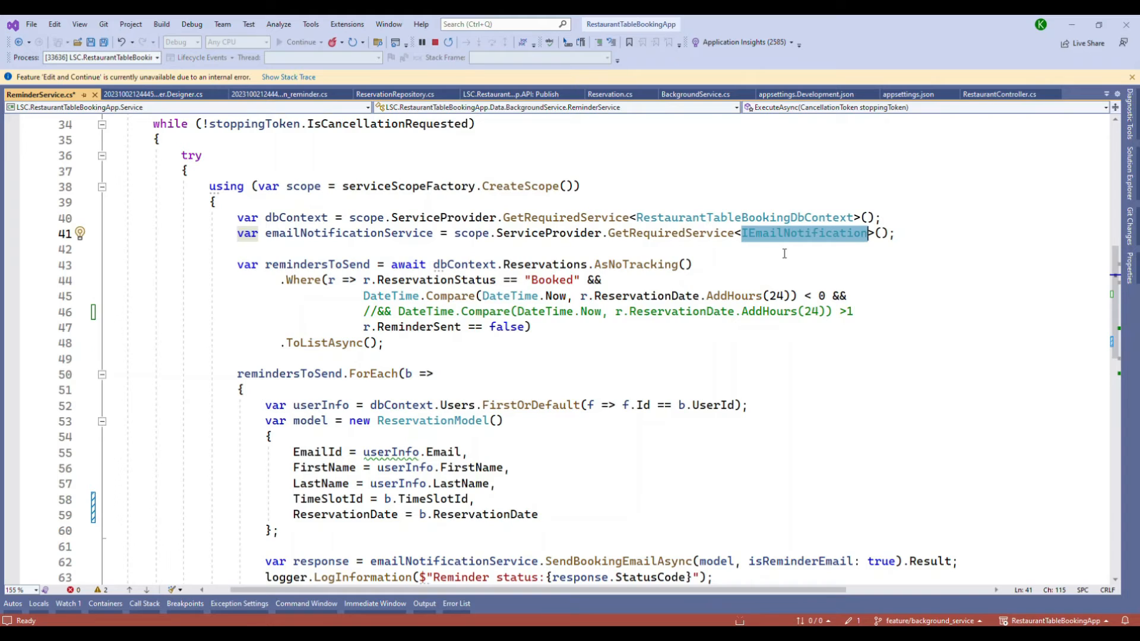
left_click(745, 218)
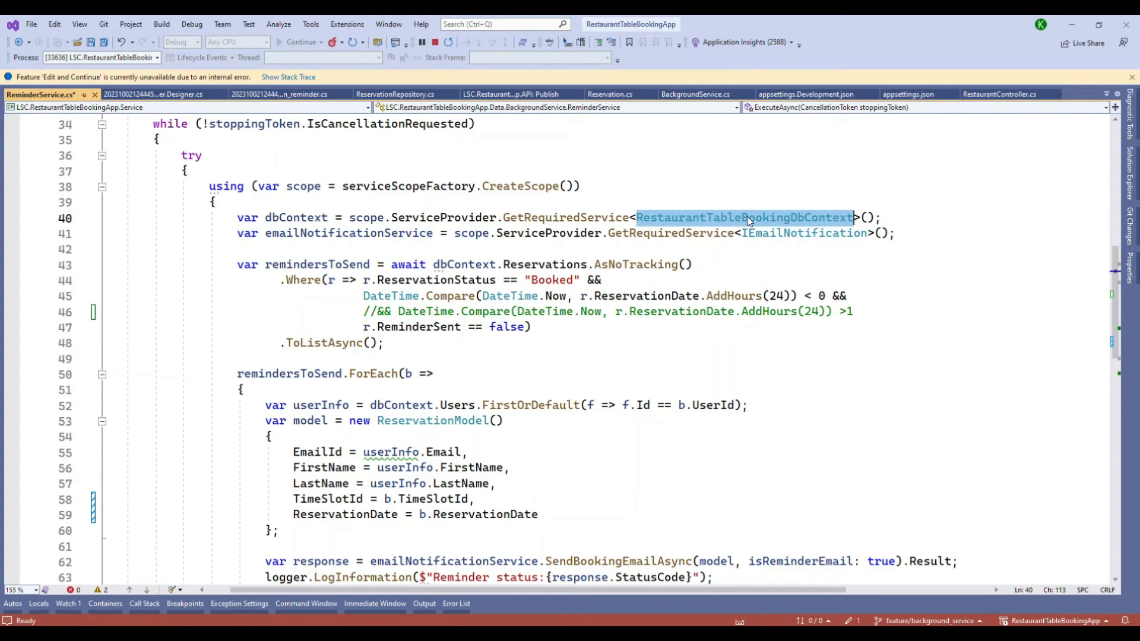
left_click(283, 217)
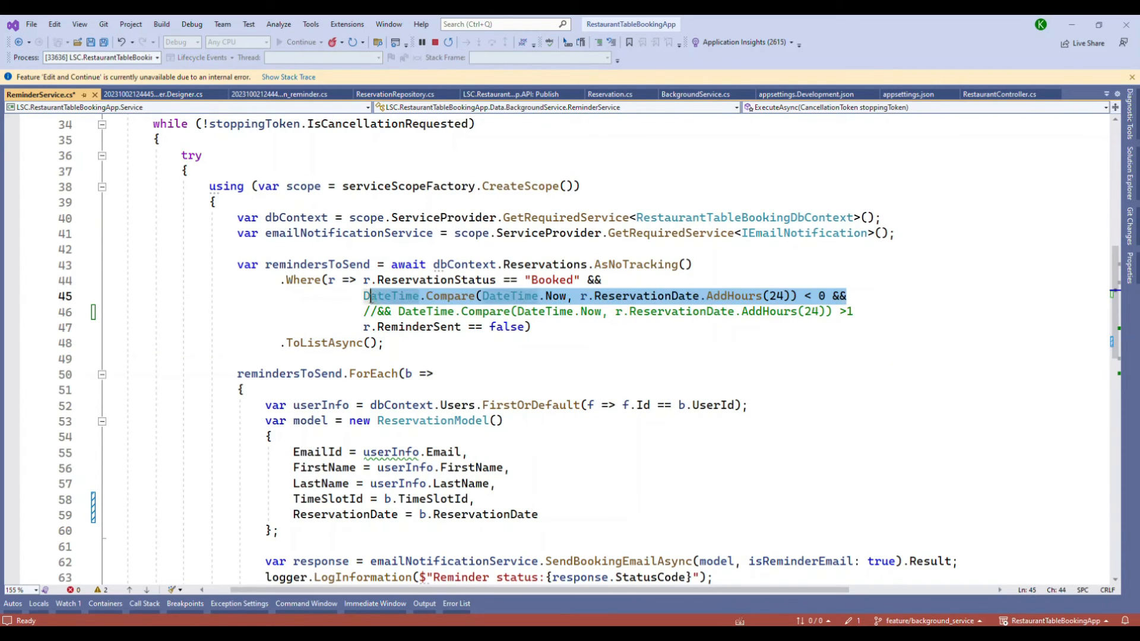
left_click(398, 313)
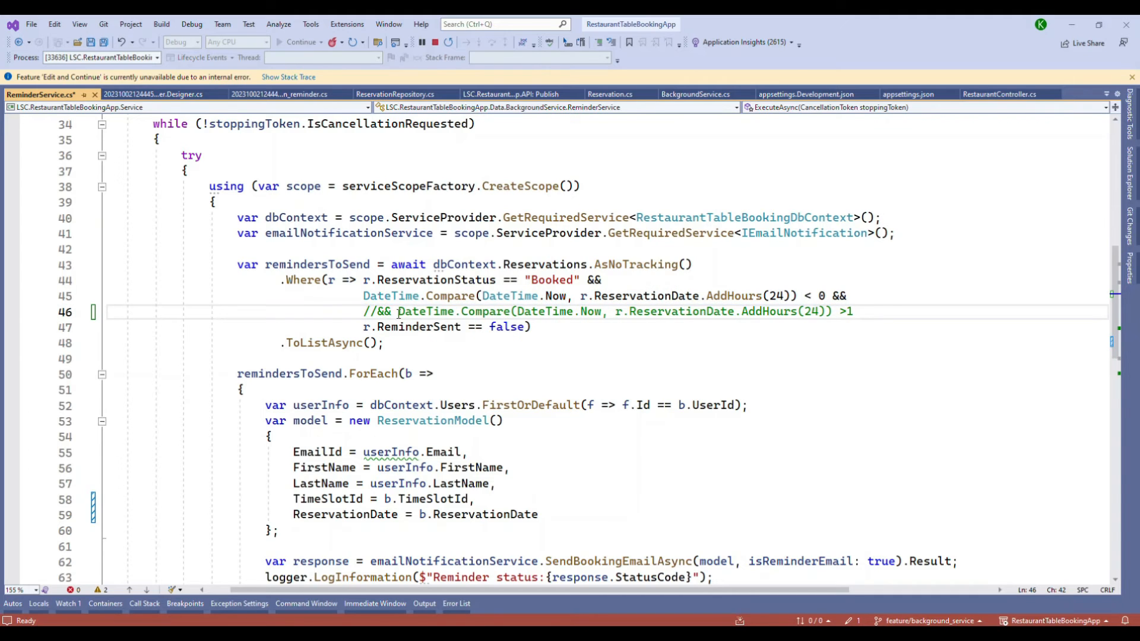
left_click_drag(395, 311, 853, 311)
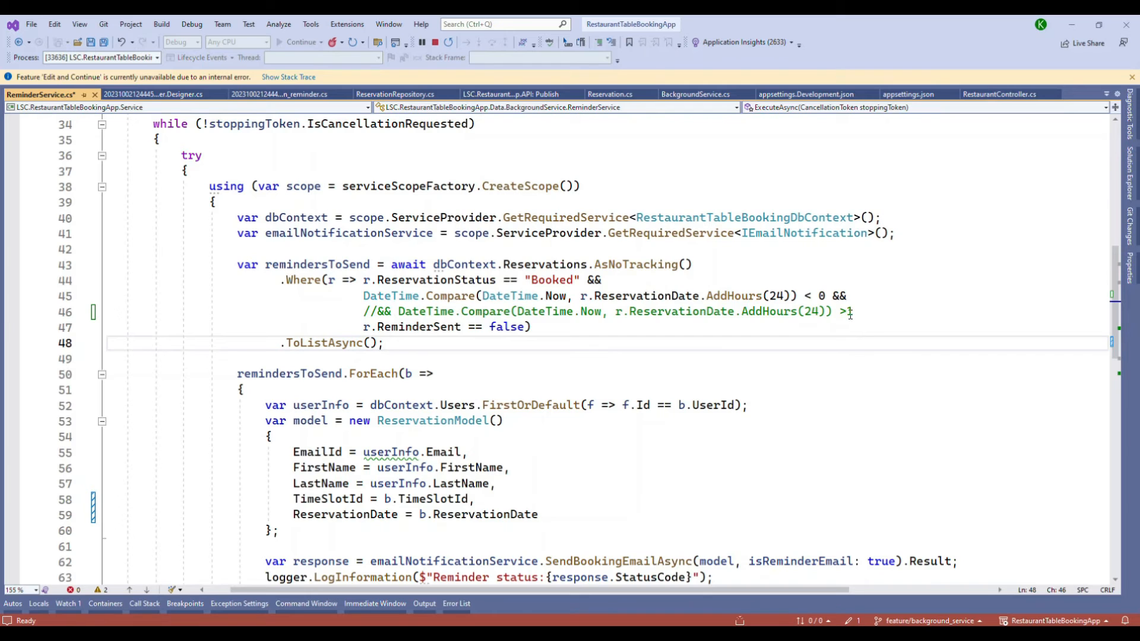
Follow the SendBookingEmailAsync call in the ForEach loop to its EmailNotification definition with isReminderEmail defaulting to false
left_click(236, 359)
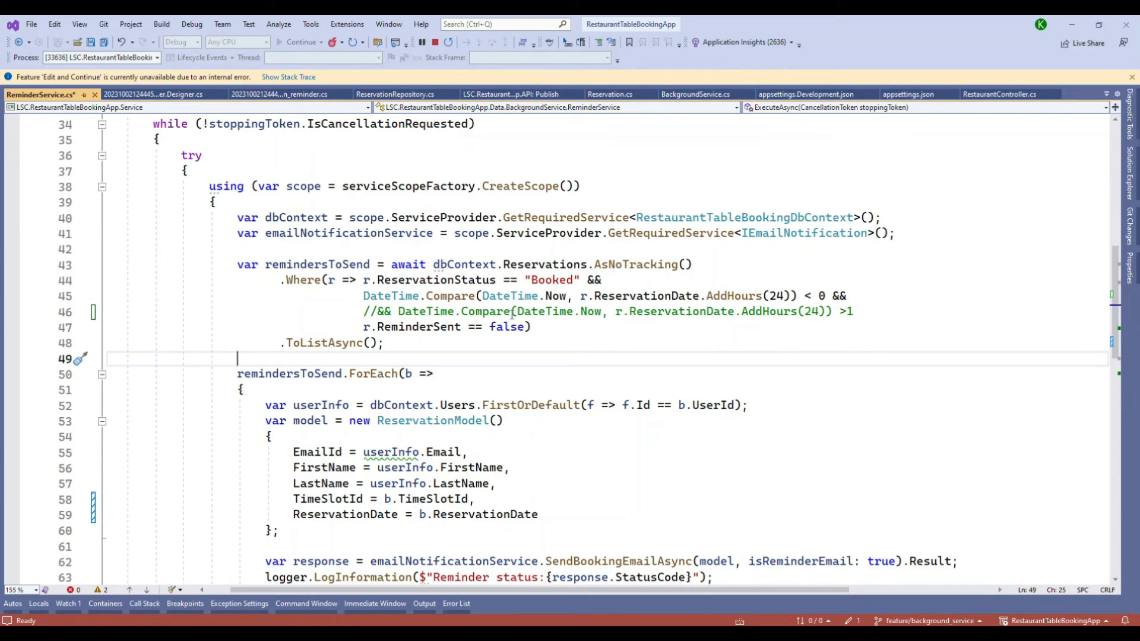
scroll("down", 3)
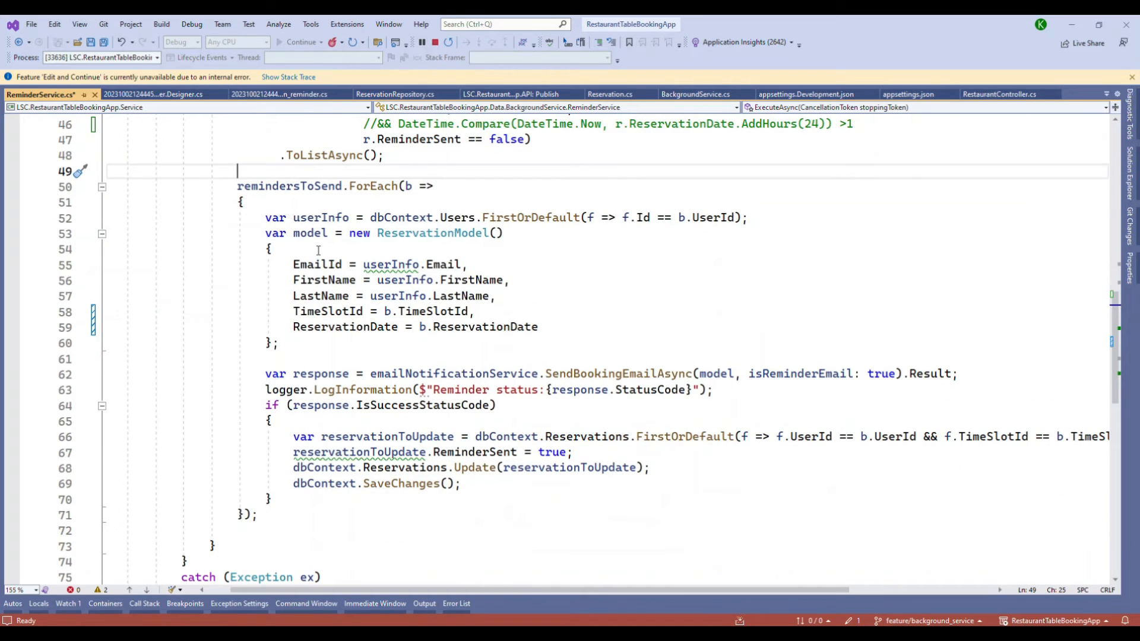
mouse_move(483, 352)
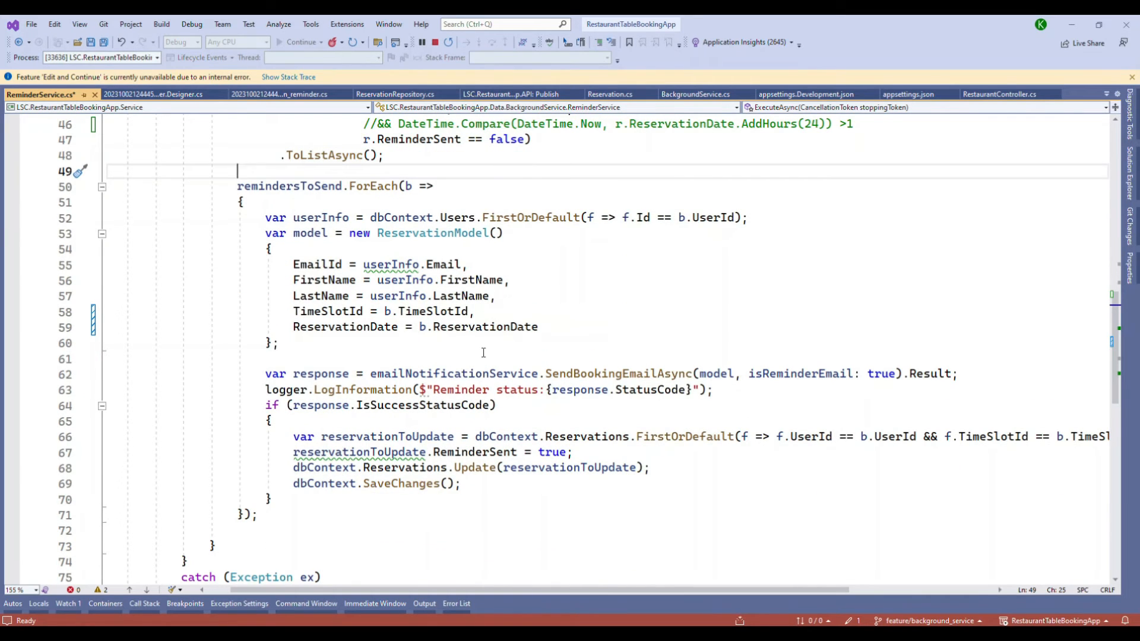
scroll("down", 3)
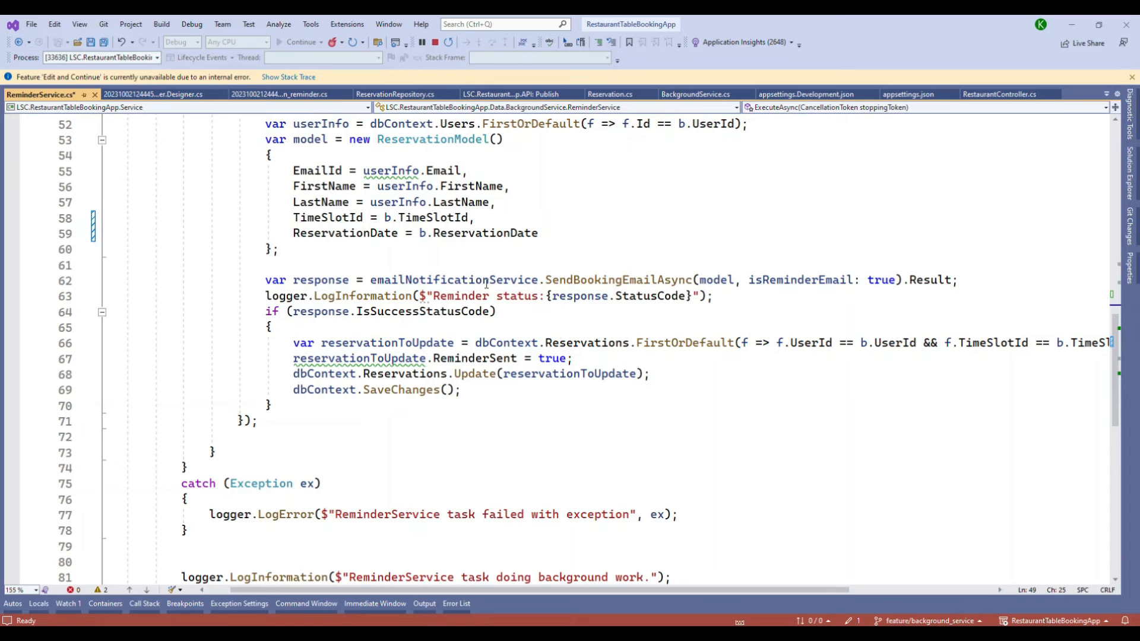
double_click(616, 280)
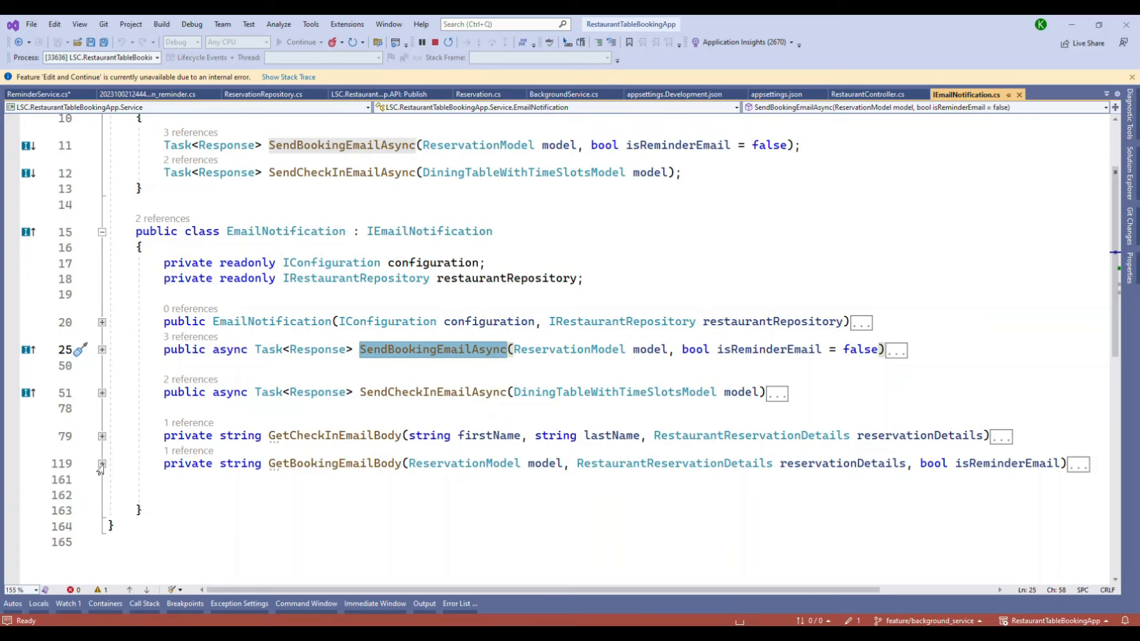
Inspect GetBookingEmailBody's " - Reminder" ternary, then return to ReminderService's reminder-status logging
left_click(102, 464)
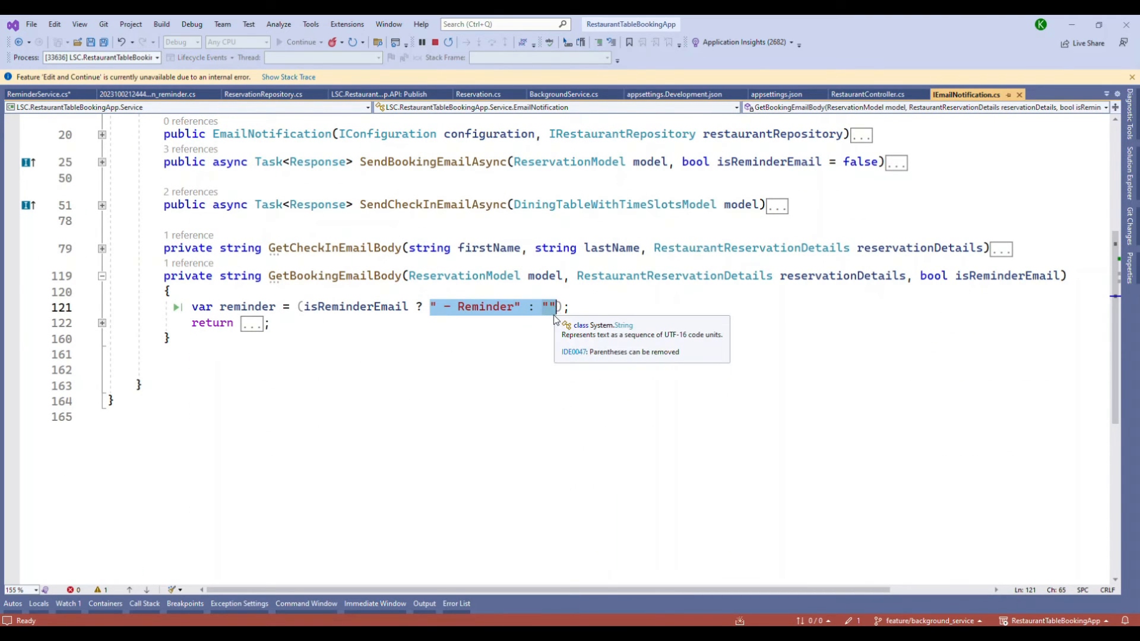
left_click(39, 94)
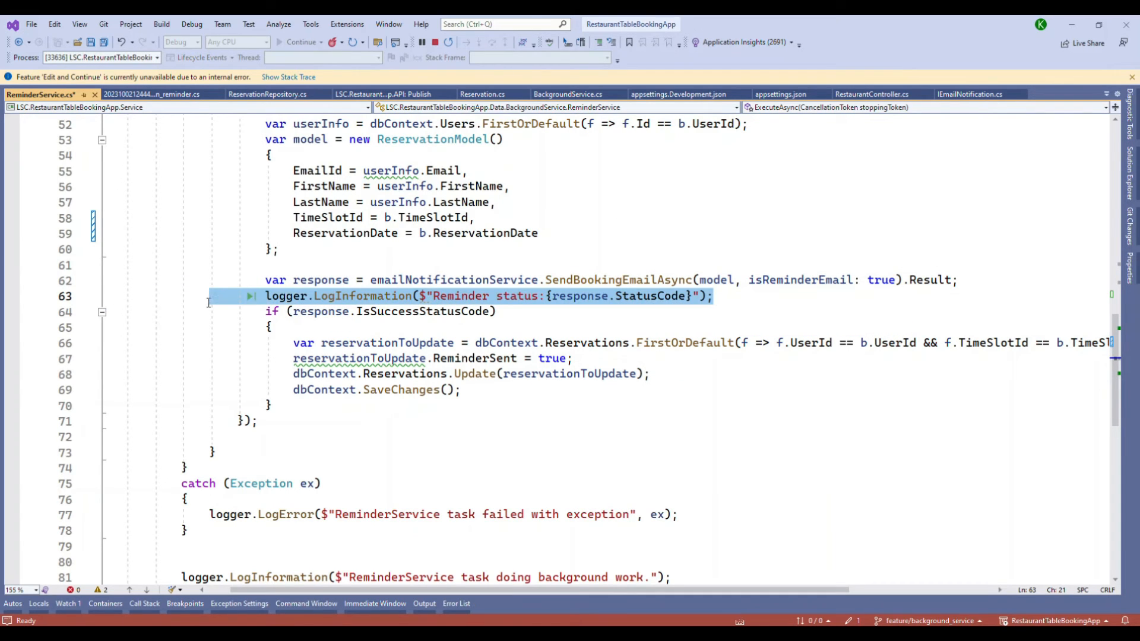
double_click(424, 311)
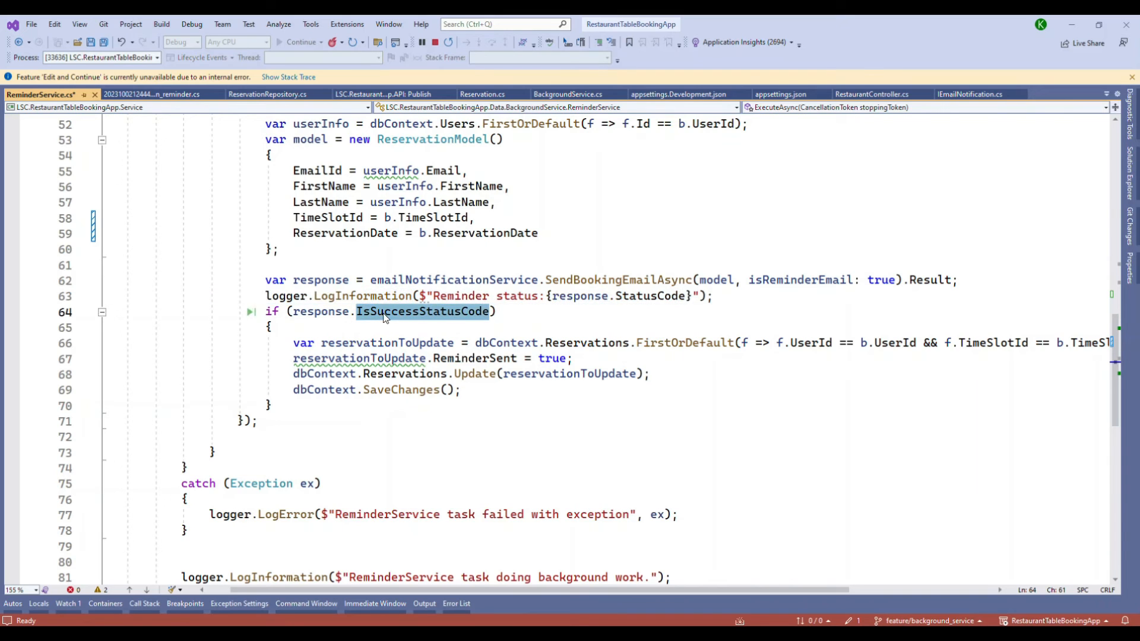
double_click(386, 342)
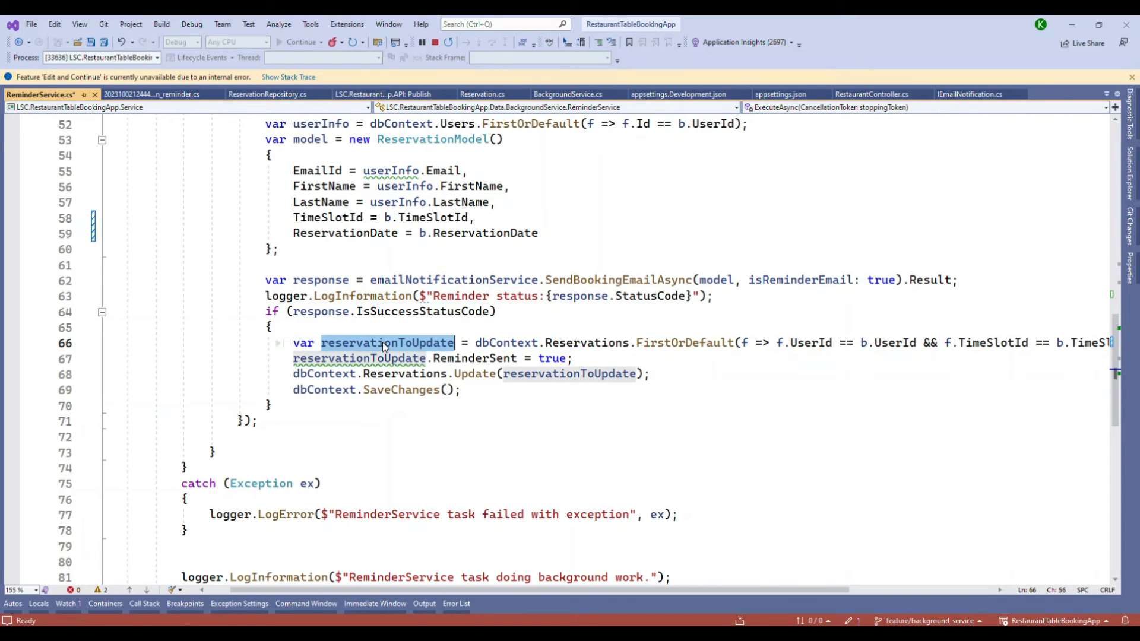
mouse_move(471, 357)
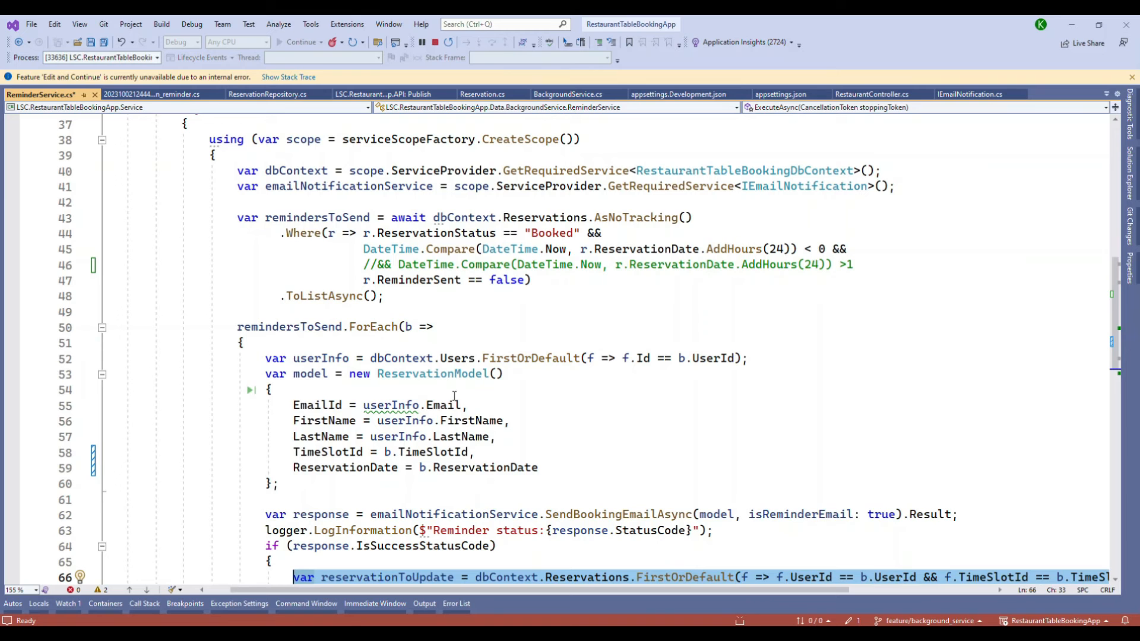
left_click(763, 23)
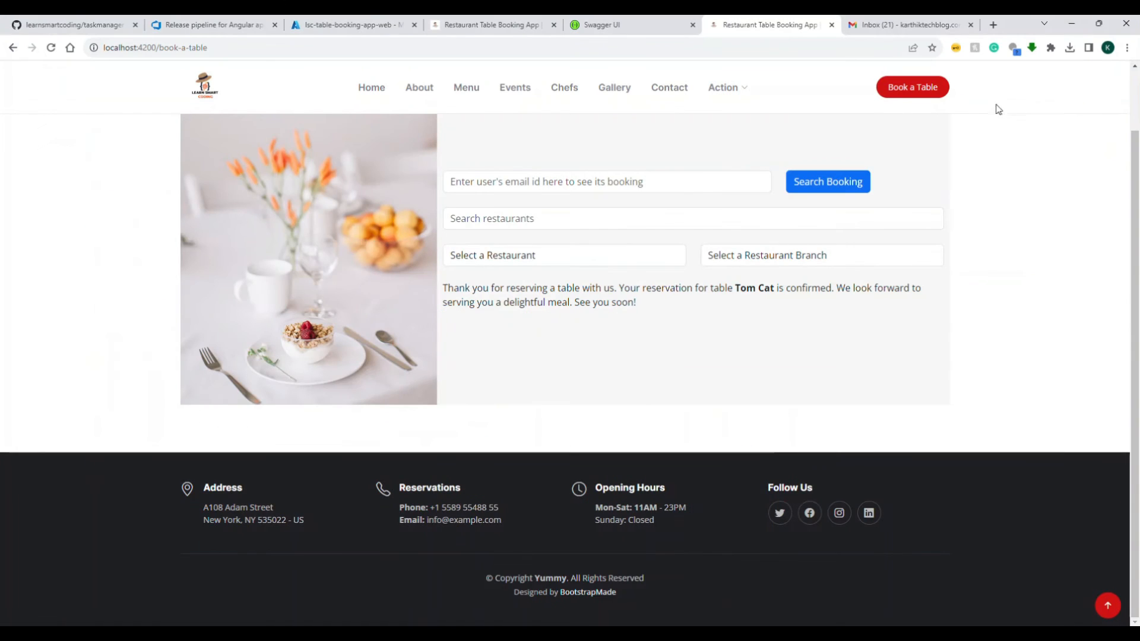
mouse_move(837, 90)
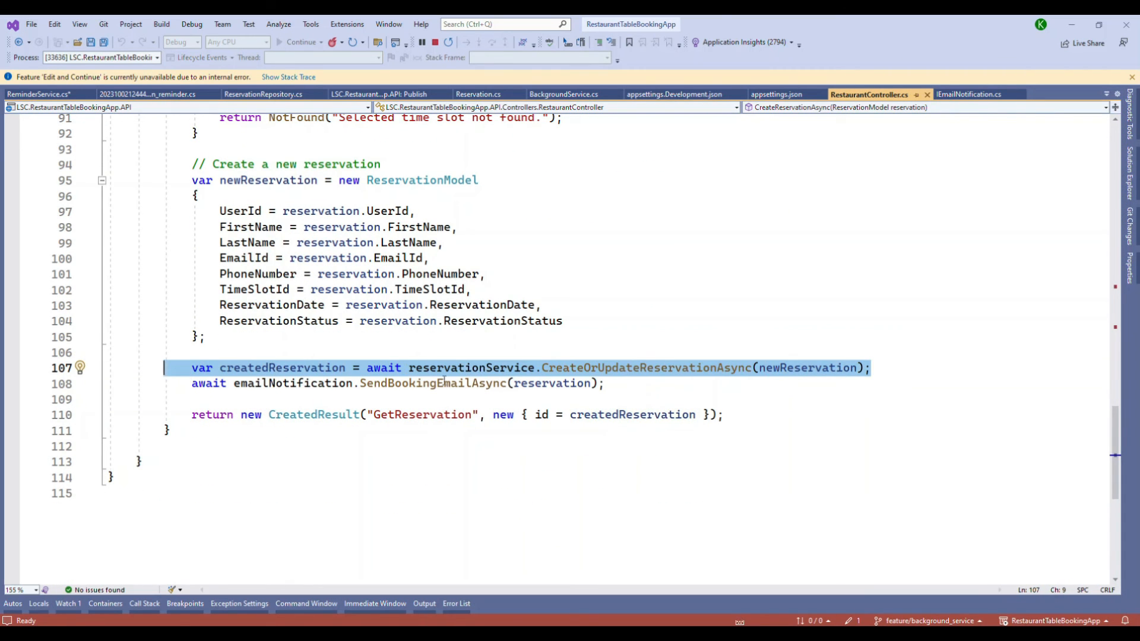
mouse_move(471, 368)
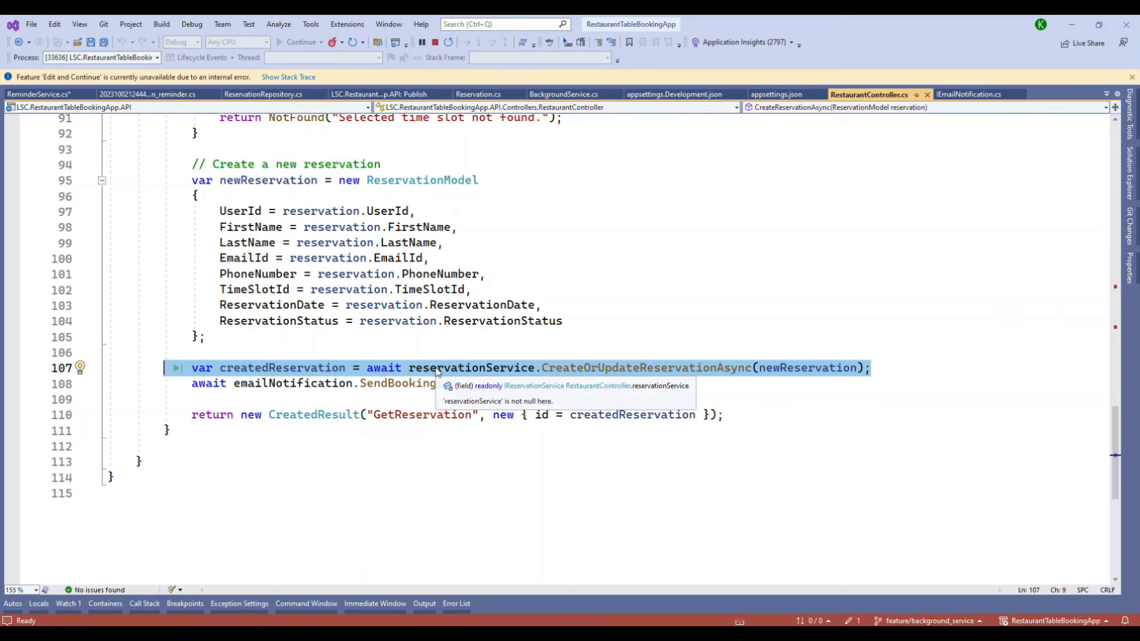